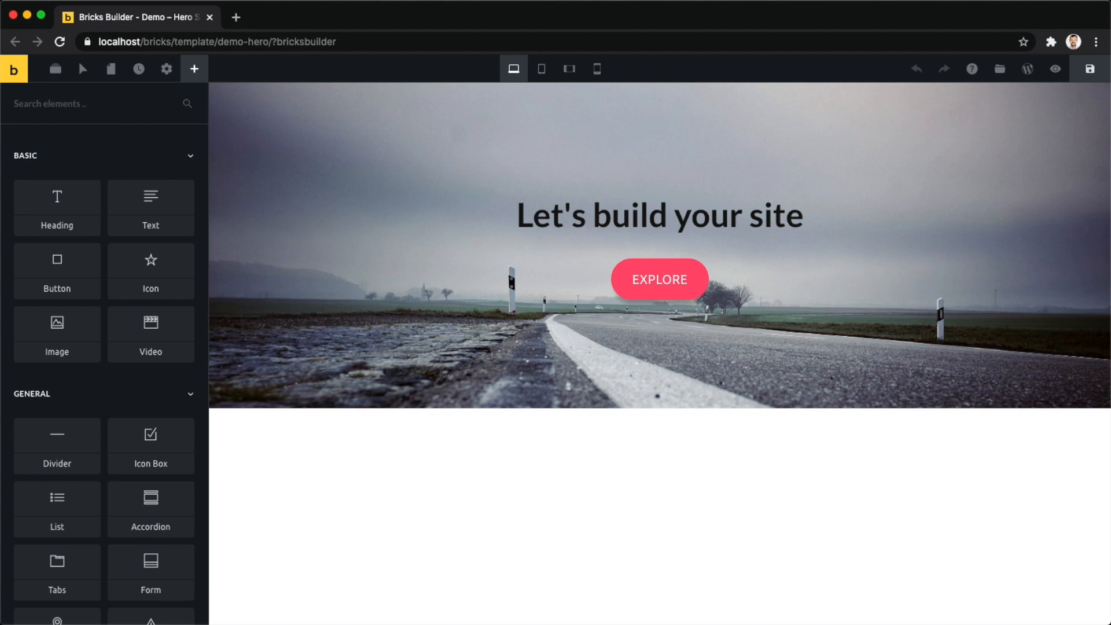
mouse_move(824, 473)
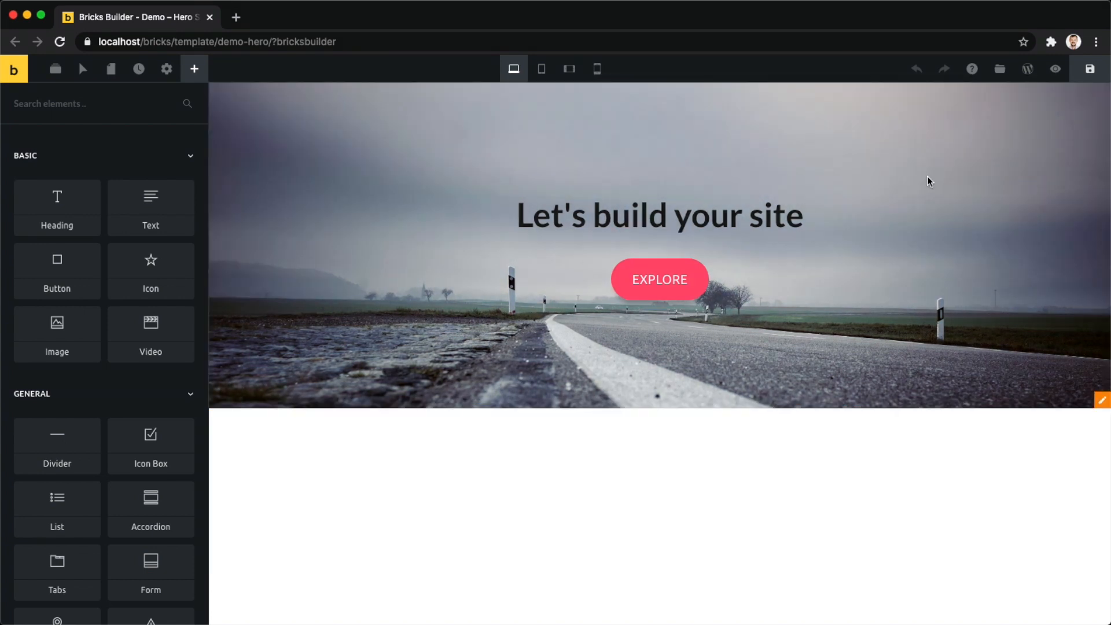
mouse_move(1000, 69)
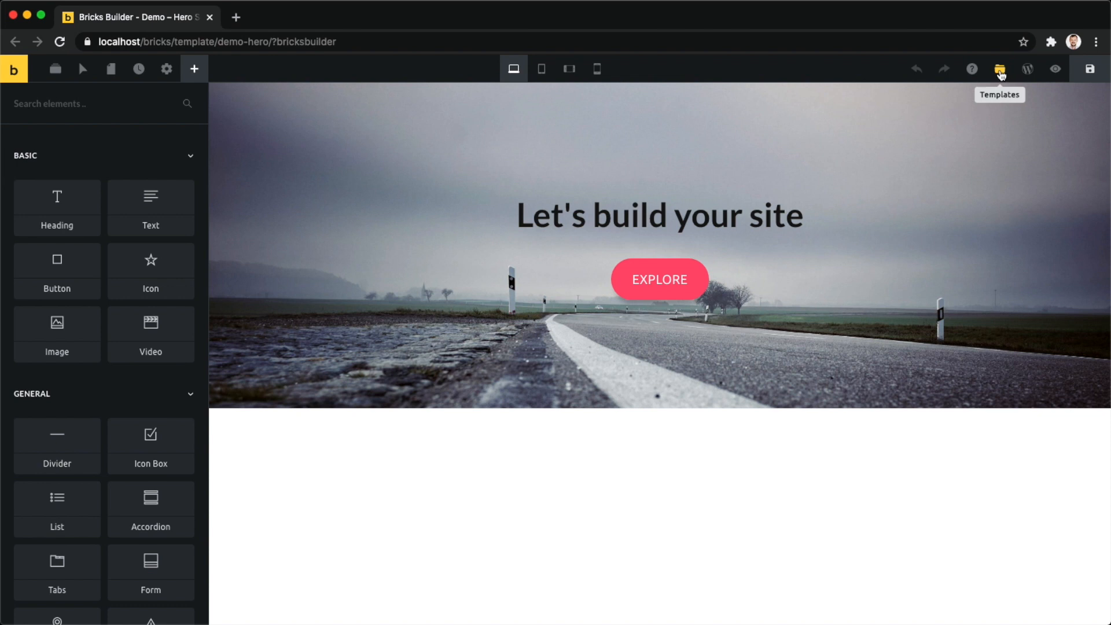
- Insert the saved Test template below the hero section, adding the JUST TESTING heading
click(999, 69)
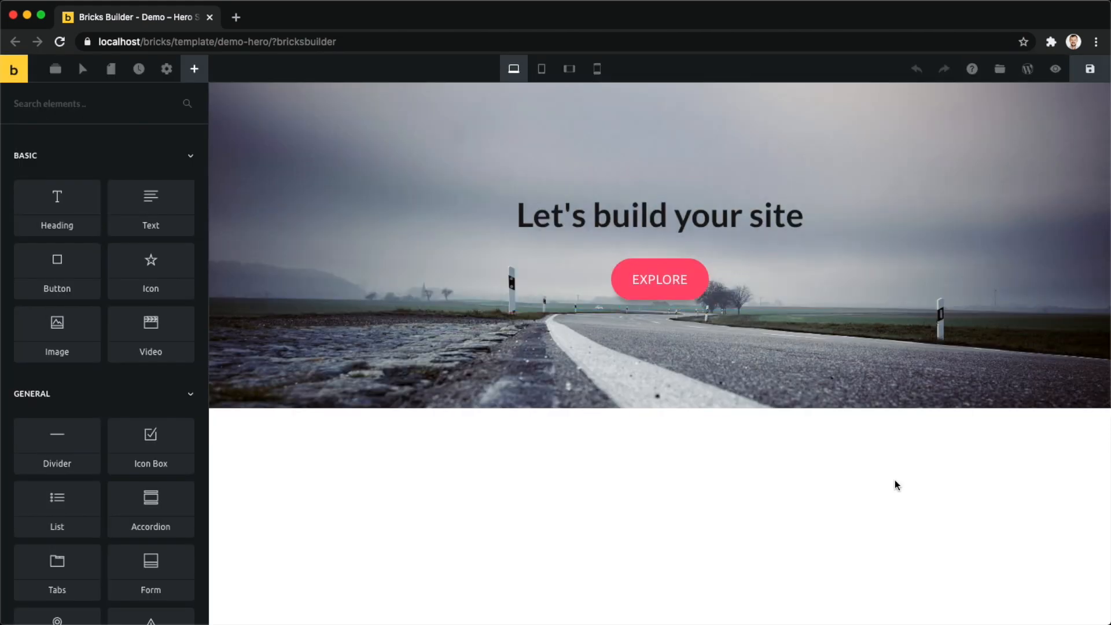
mouse_move(889, 523)
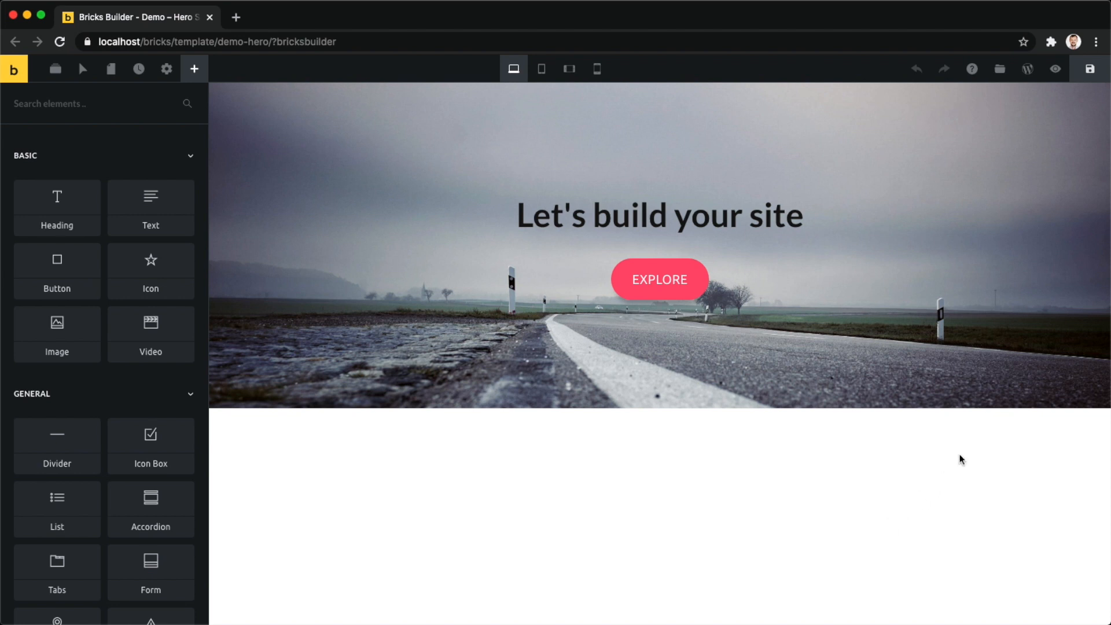
mouse_move(1101, 416)
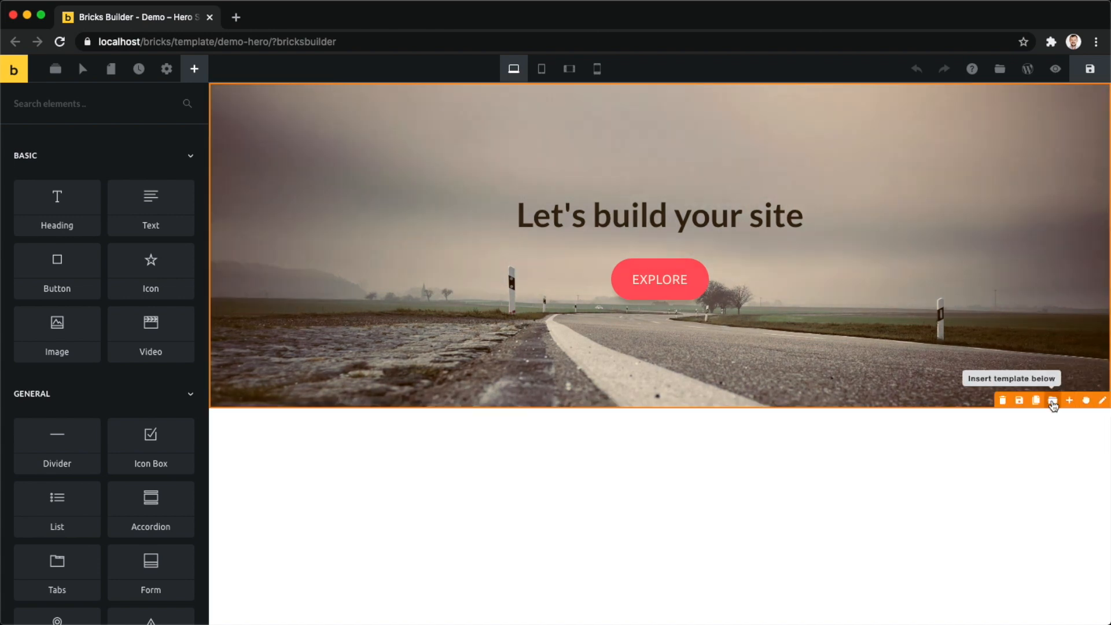
click(1053, 401)
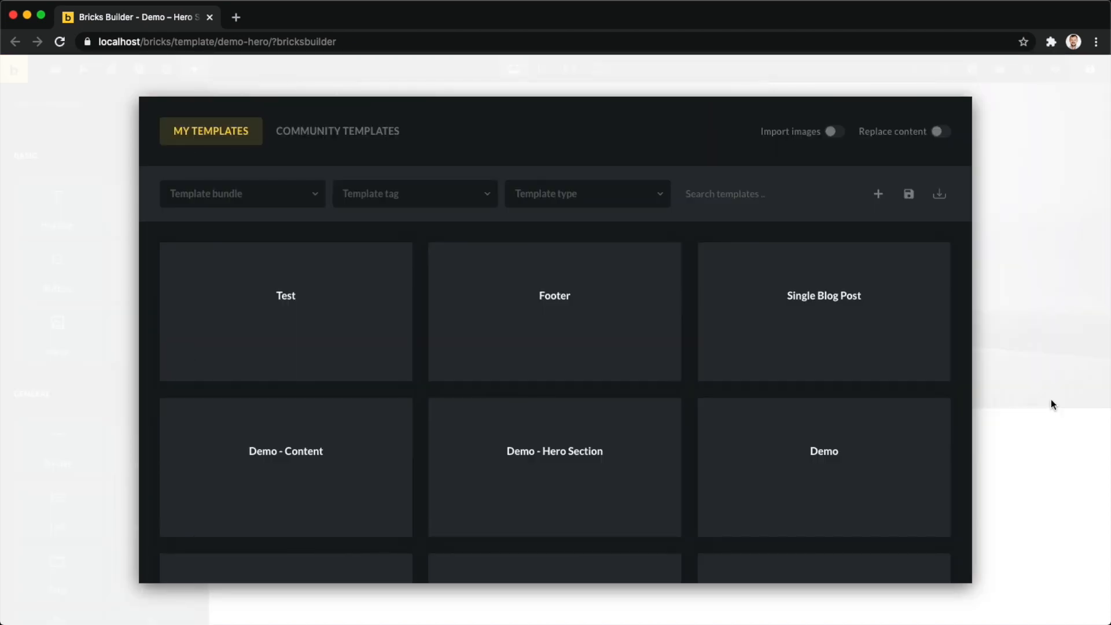
mouse_move(285, 296)
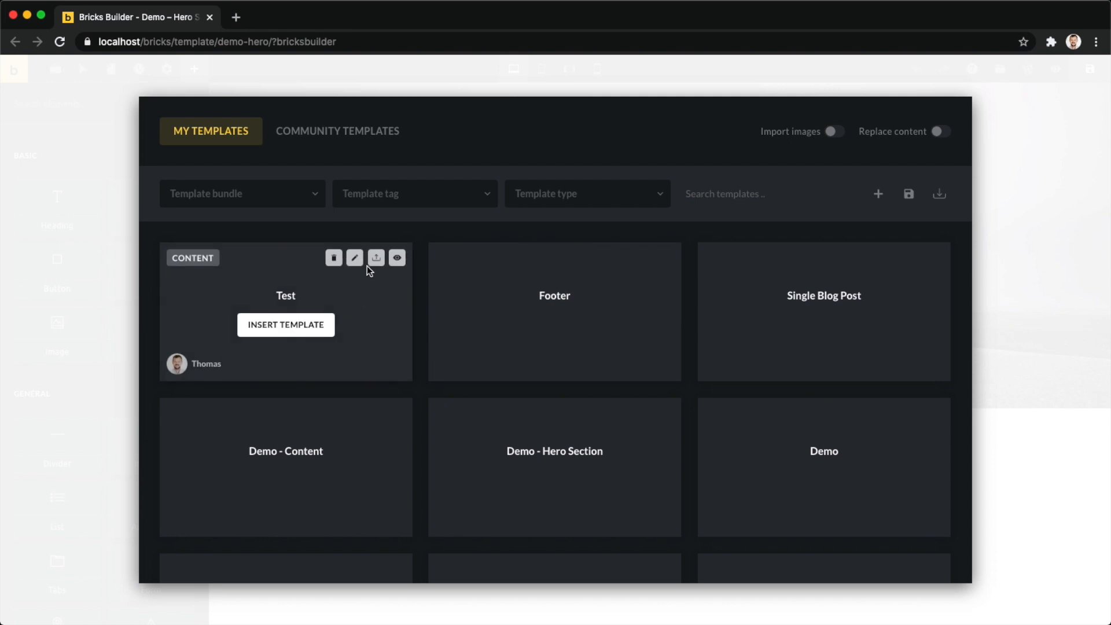
mouse_move(285, 325)
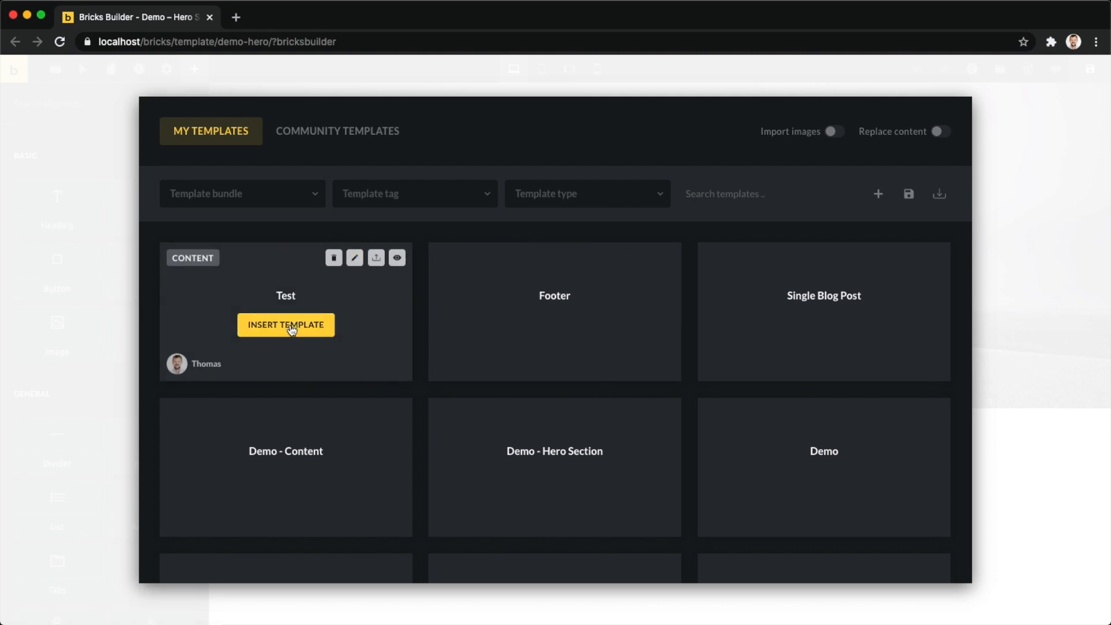
click(286, 325)
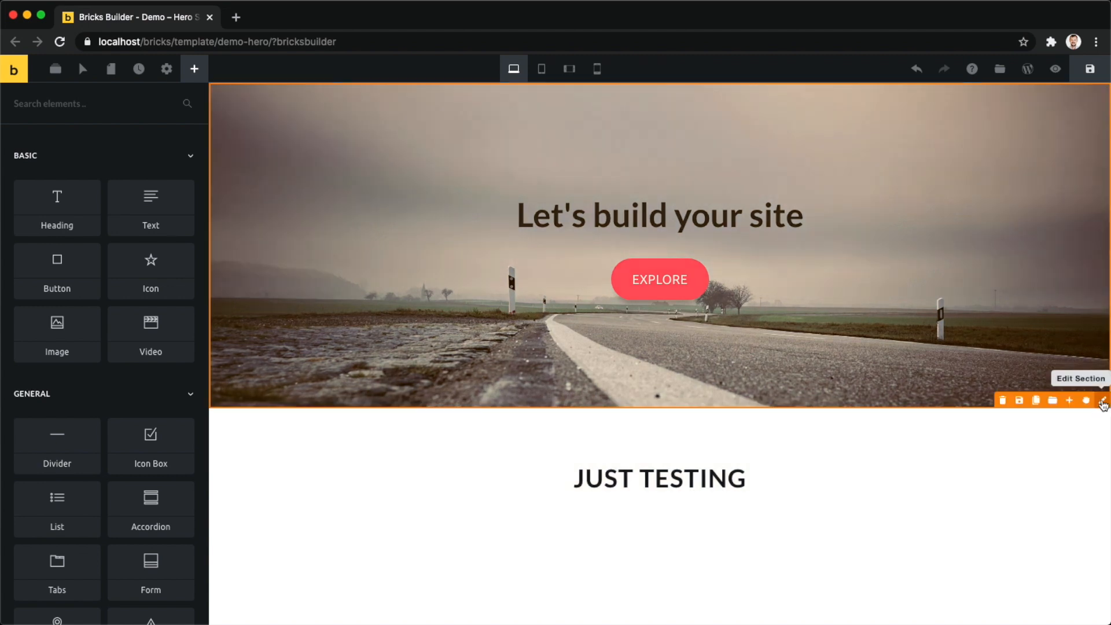
mouse_move(1071, 400)
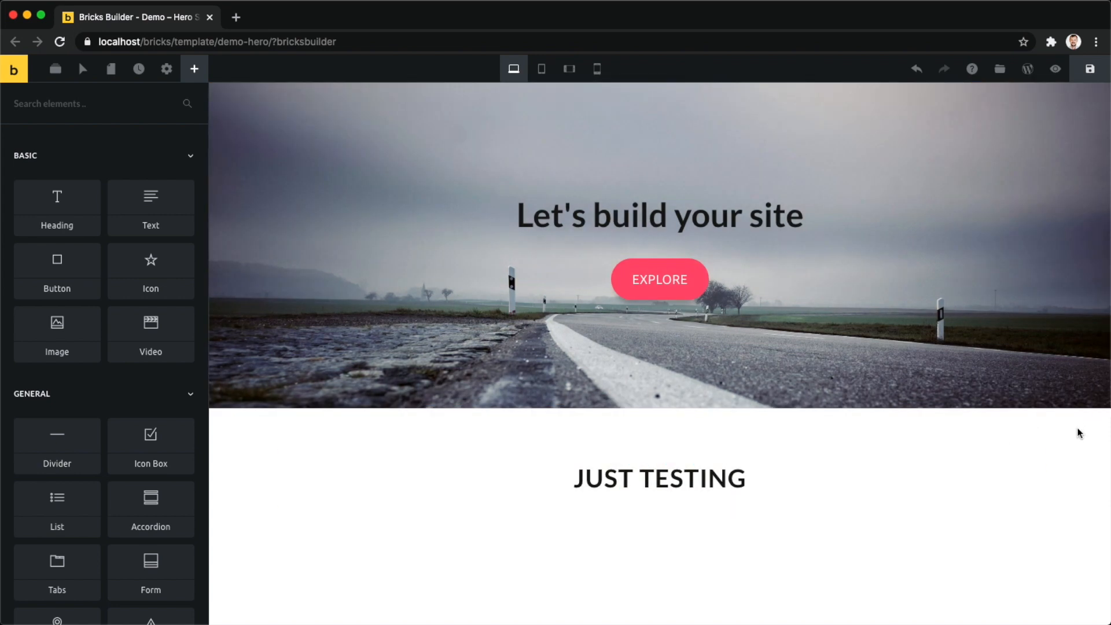
- Delete all page content and reopen the template library from the empty drop zone
click(659, 478)
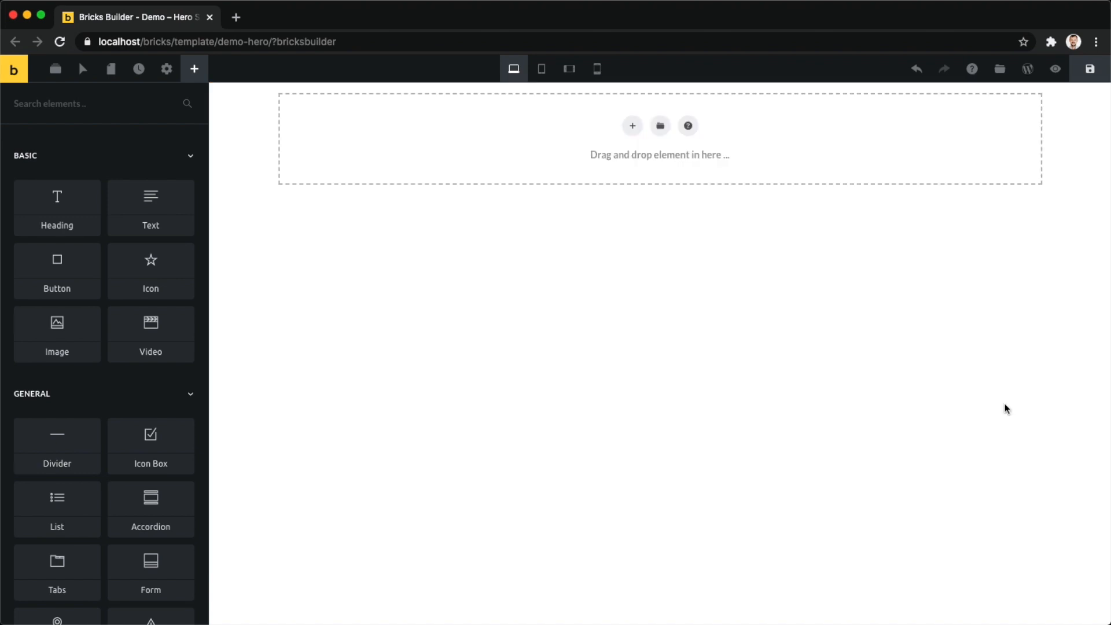
mouse_move(644, 272)
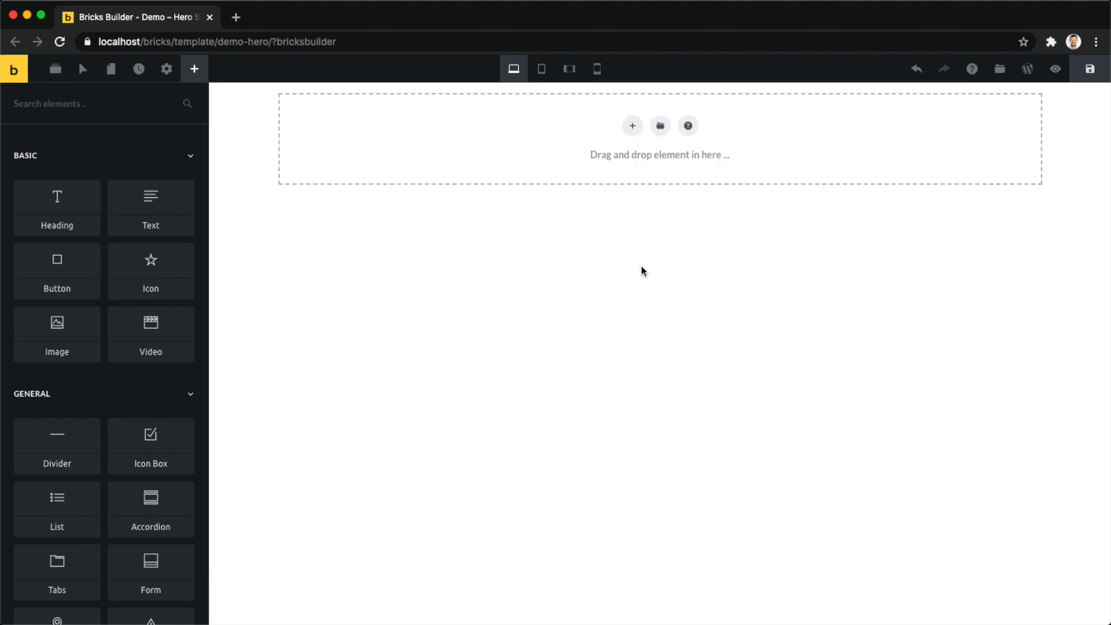
mouse_move(665, 147)
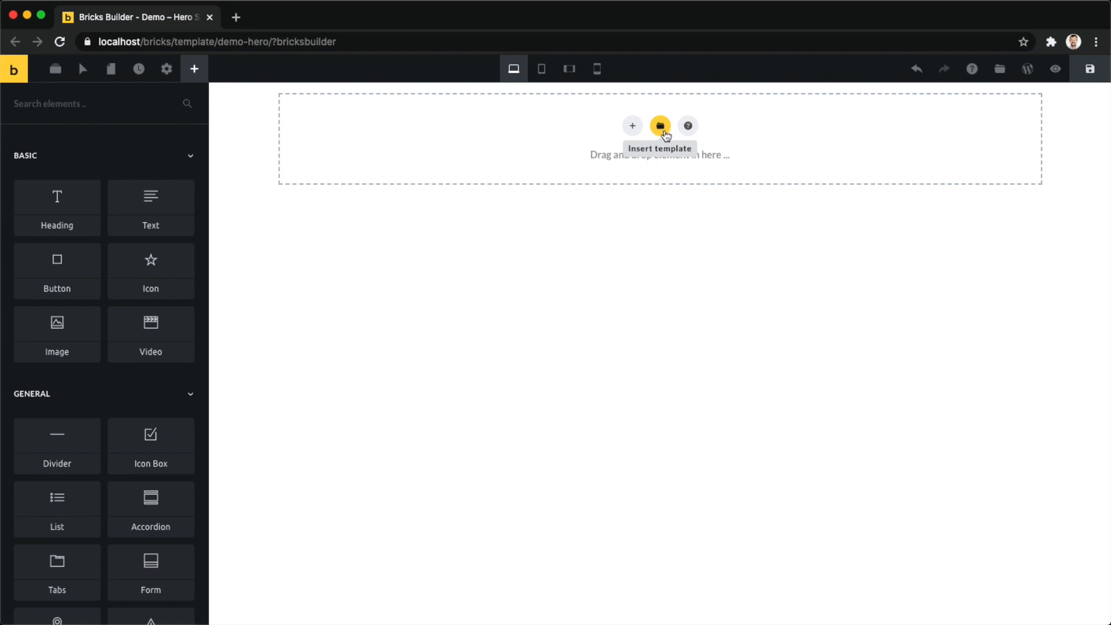
click(659, 126)
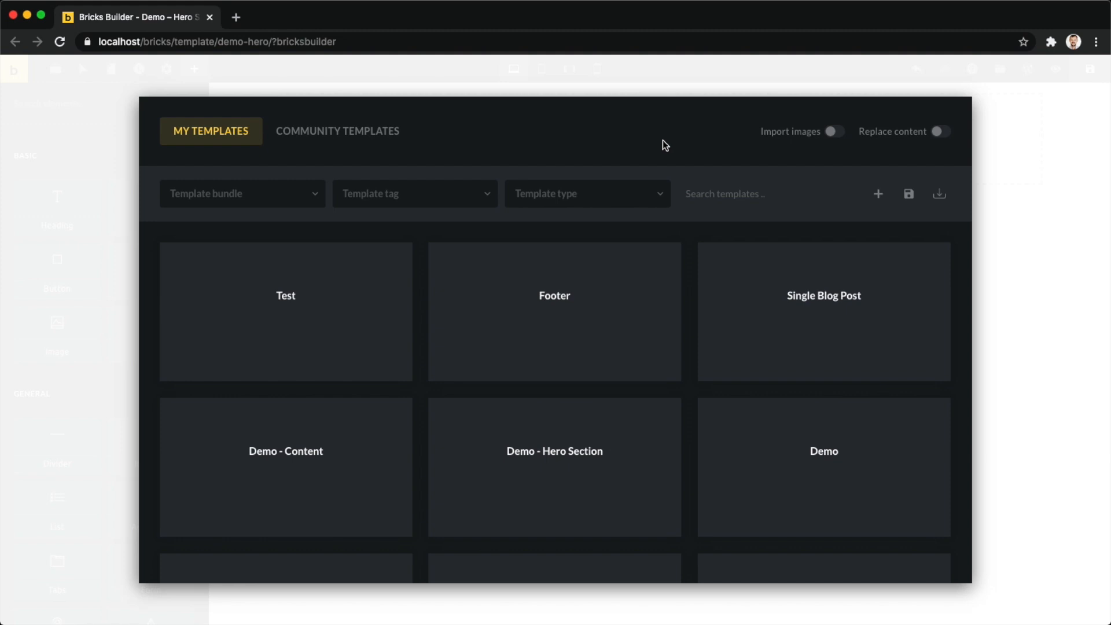
mouse_move(210, 145)
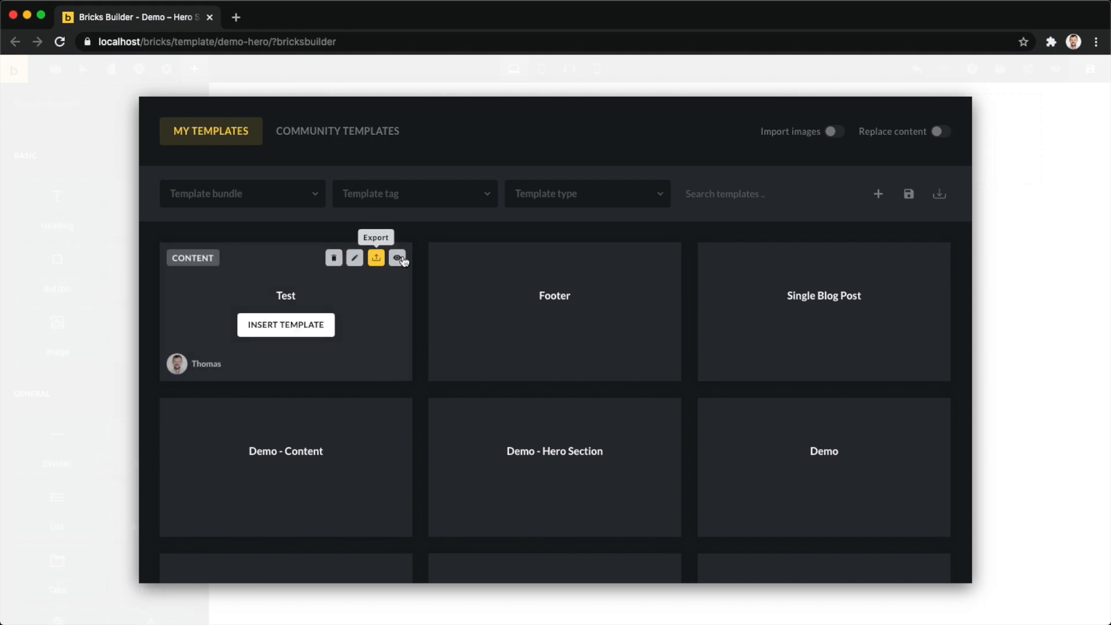
mouse_move(419, 255)
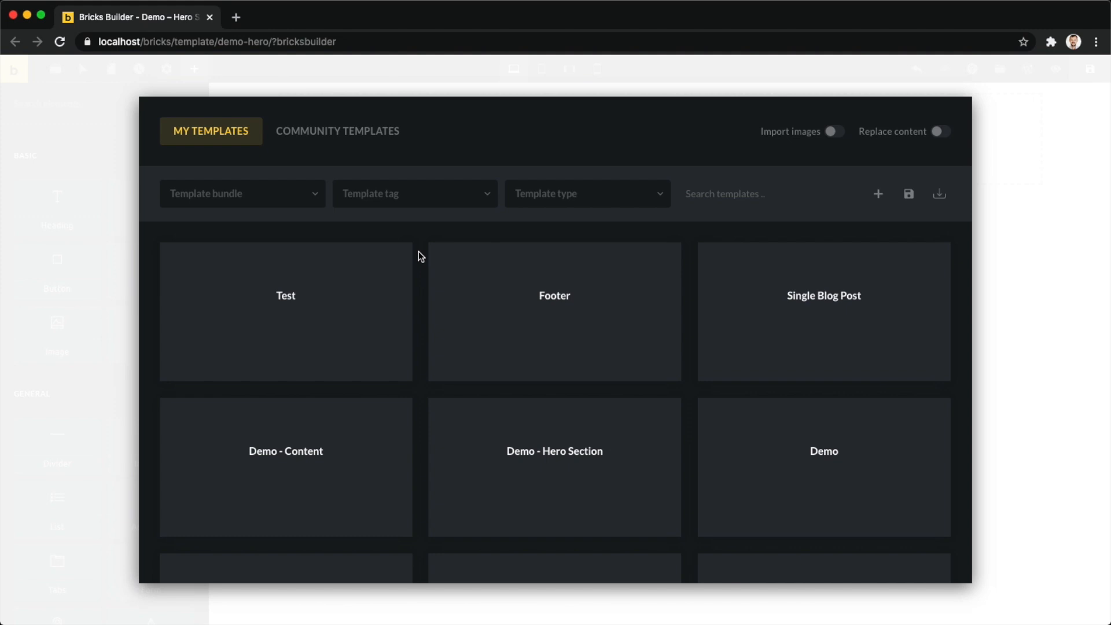
mouse_move(393, 215)
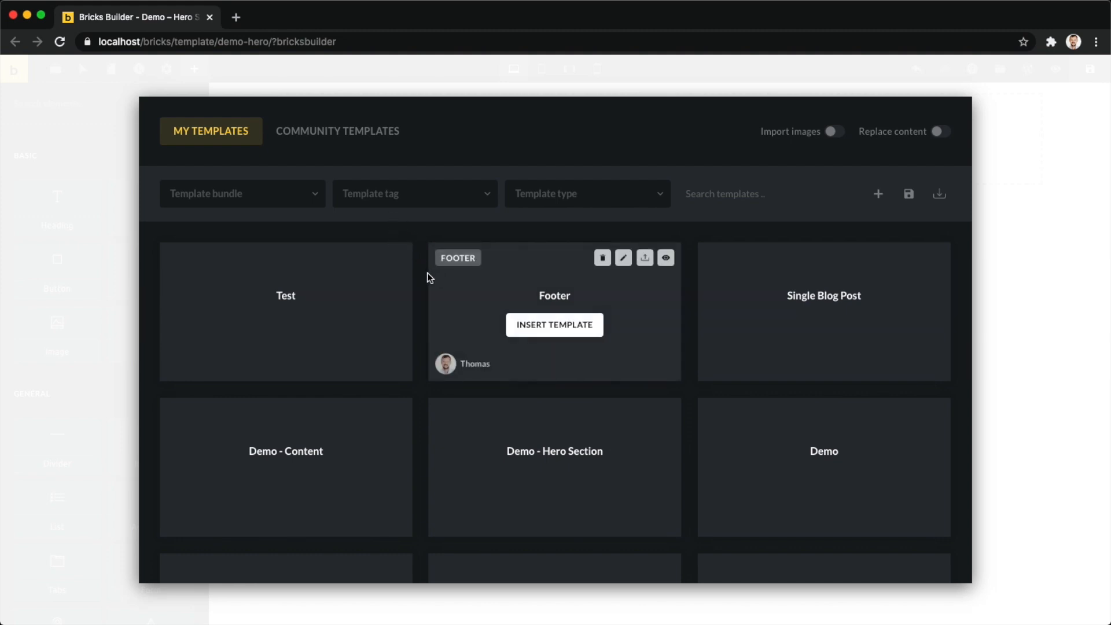
scroll(down, 3)
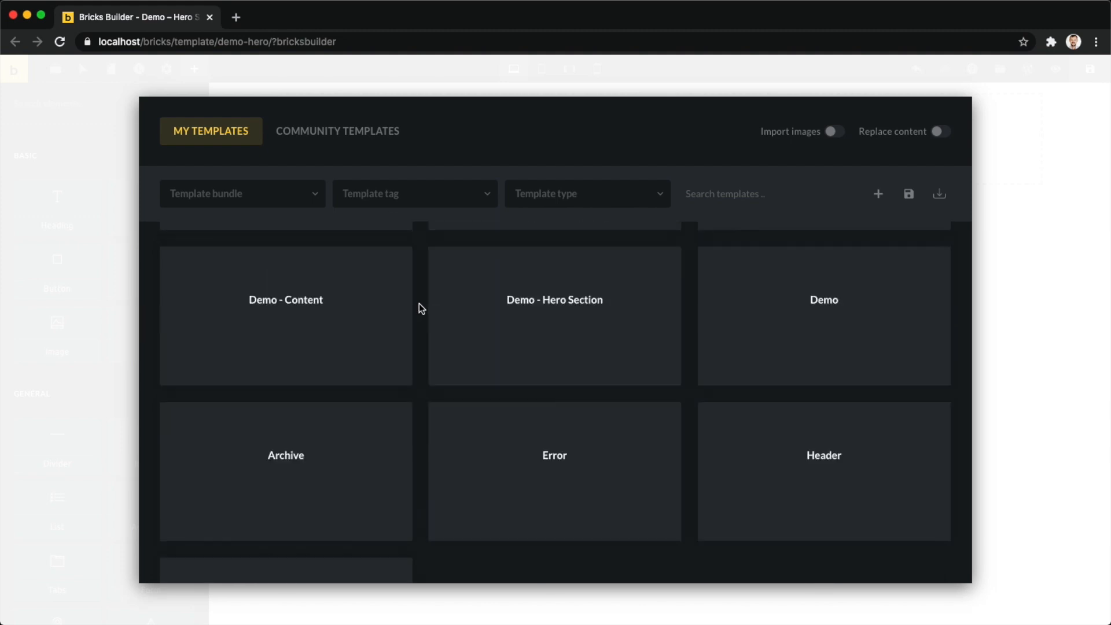
scroll(down, 3)
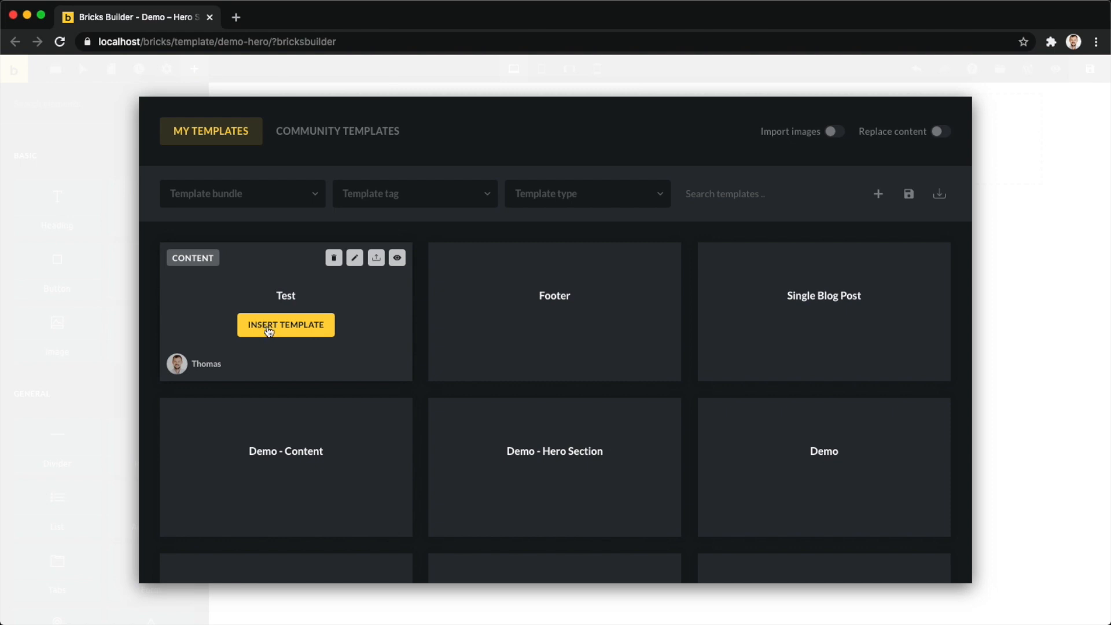
mouse_move(298, 318)
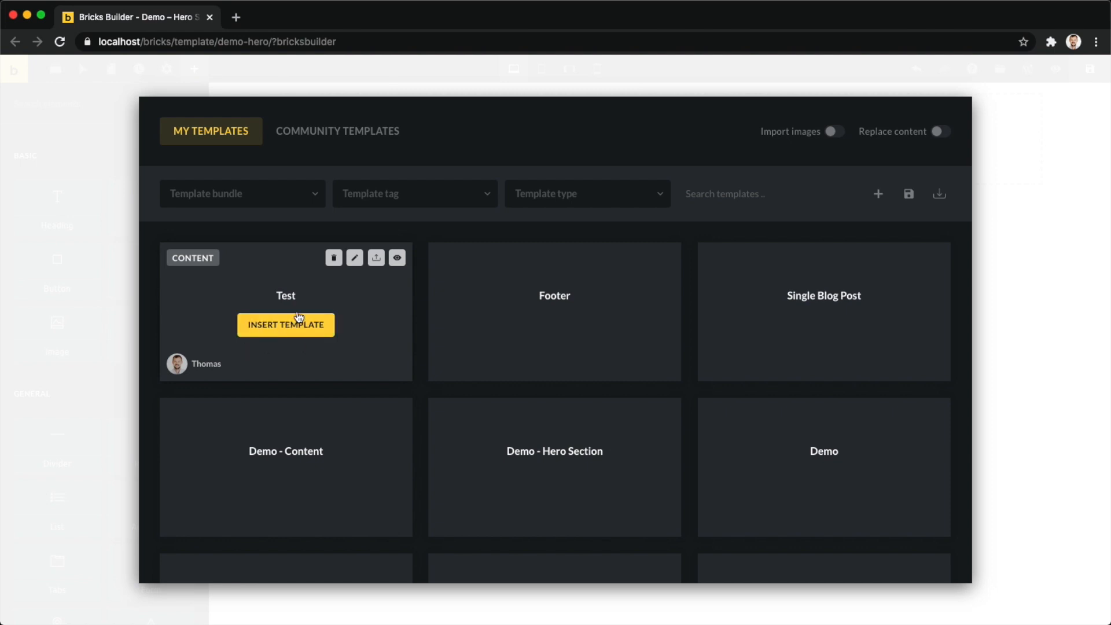
mouse_move(333, 257)
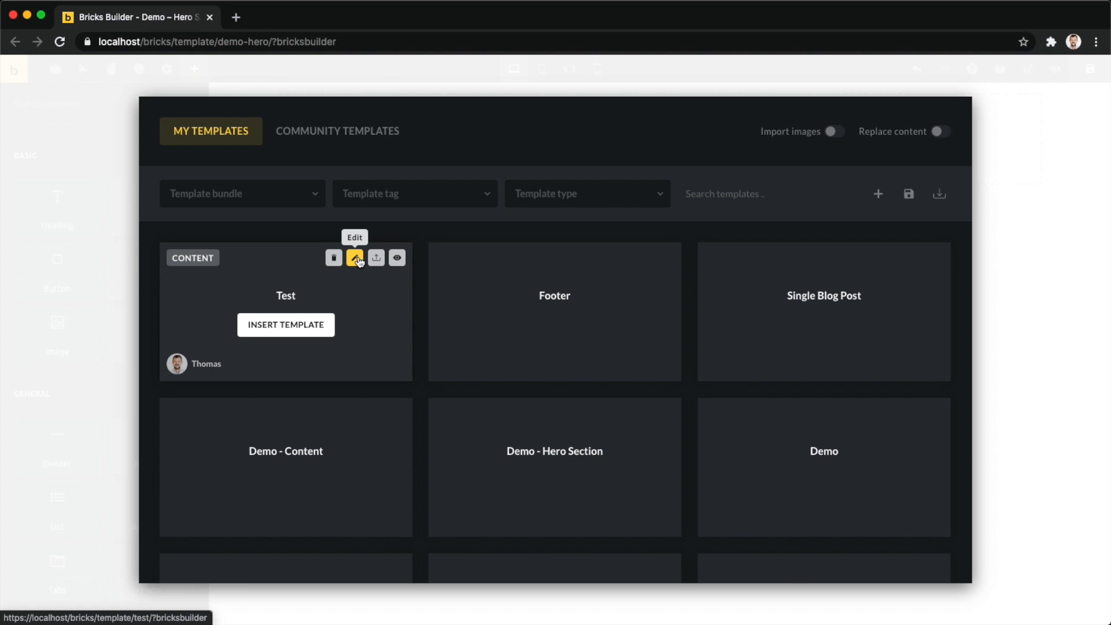
mouse_move(376, 257)
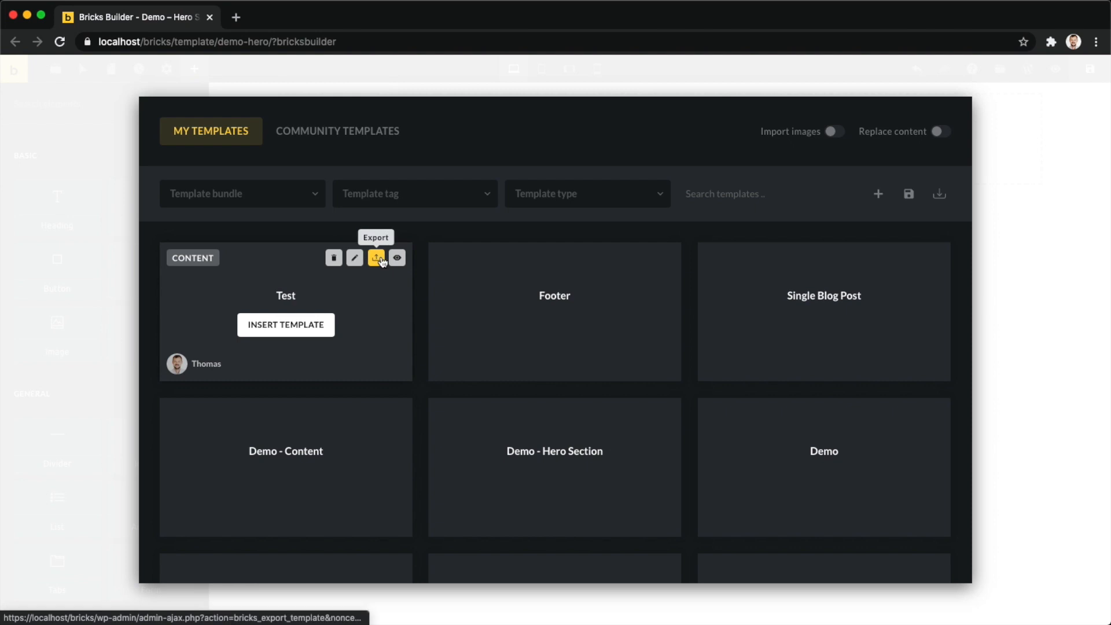
- Export the Test template as JSON and preview it in a new tab
click(376, 257)
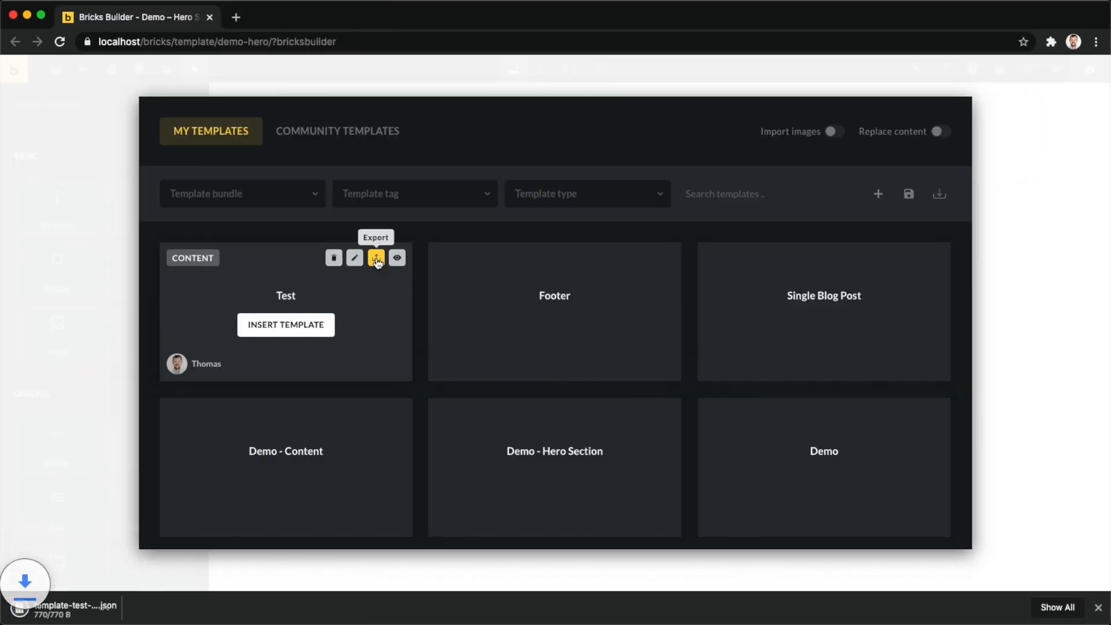
click(376, 257)
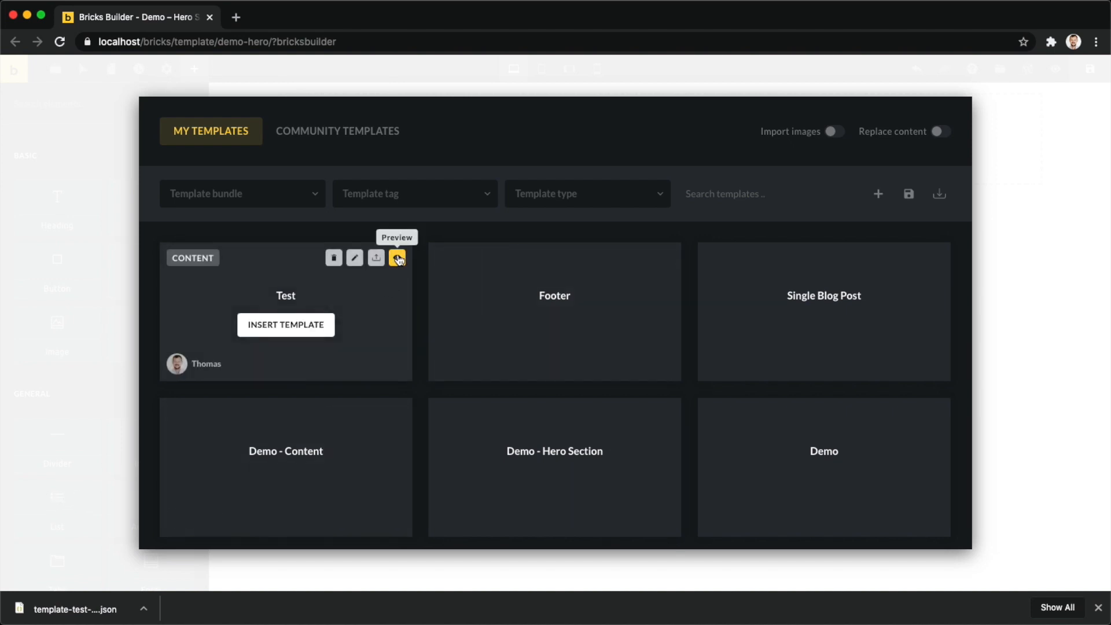
mouse_move(397, 257)
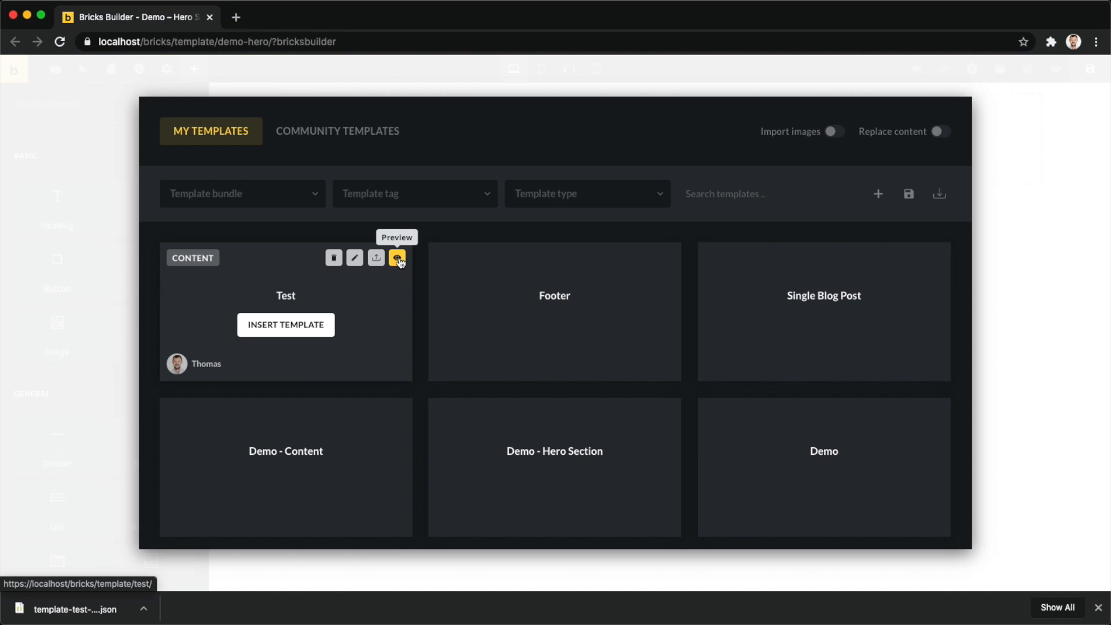
click(397, 257)
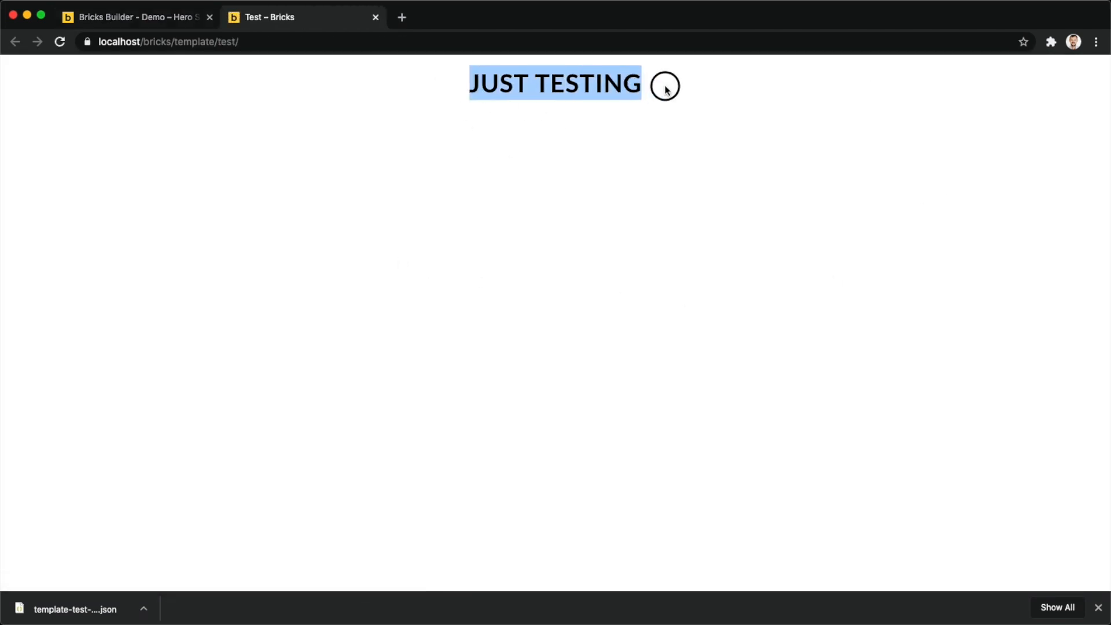
mouse_move(687, 256)
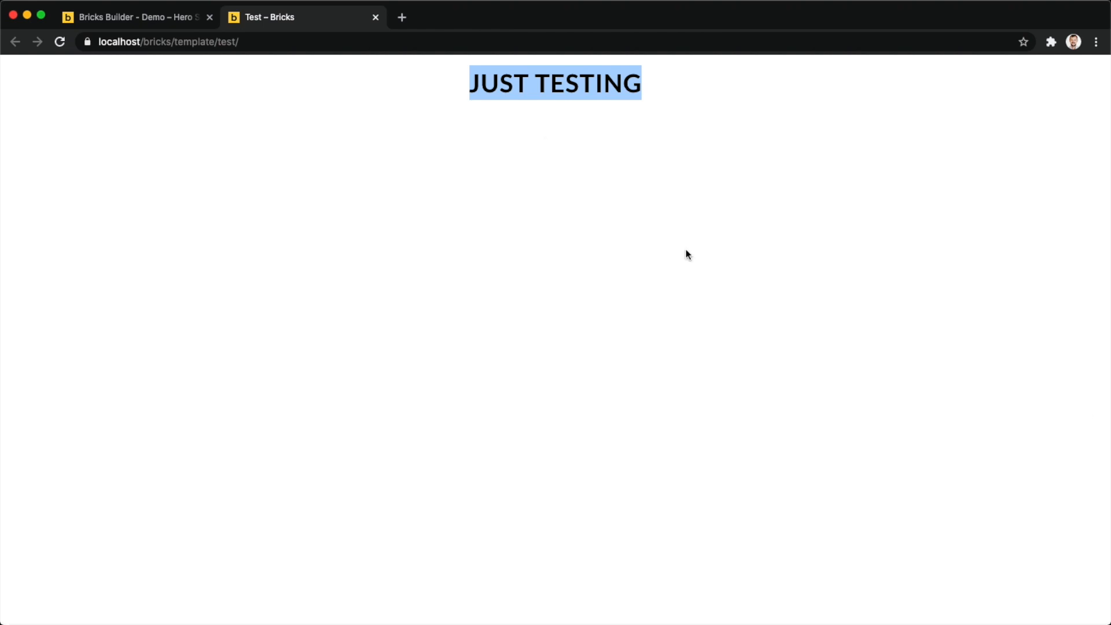
click(133, 17)
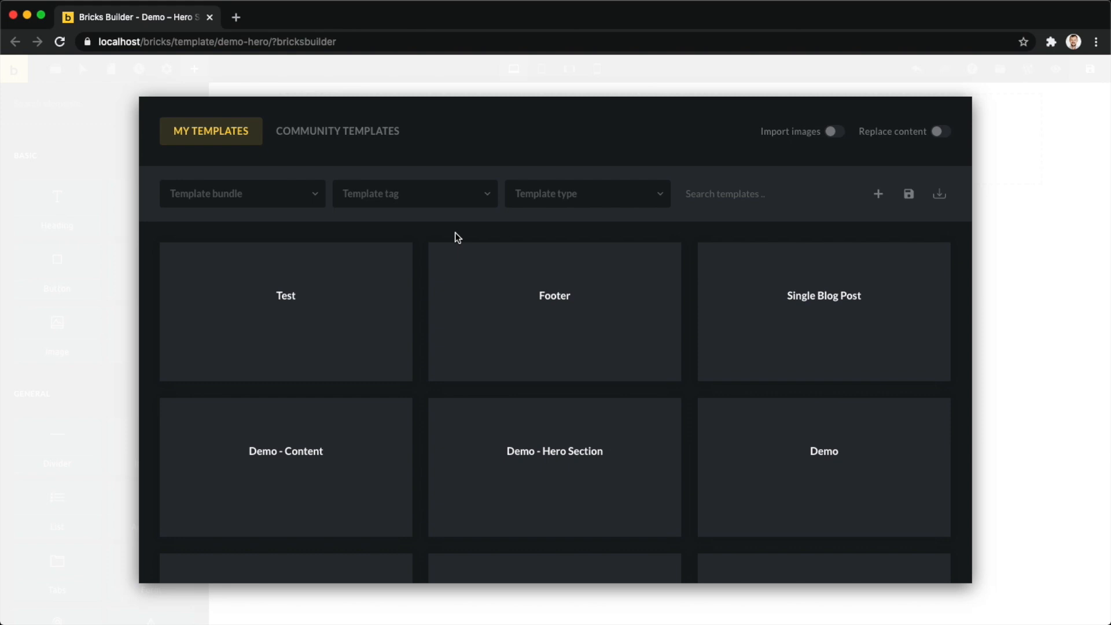
mouse_move(427, 241)
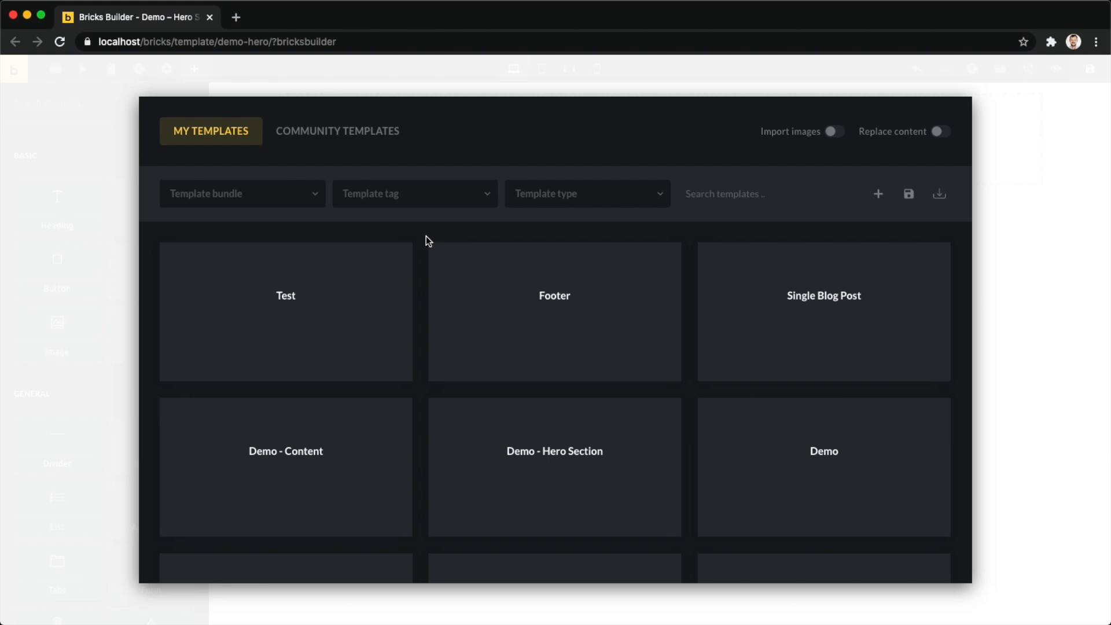
mouse_move(315, 219)
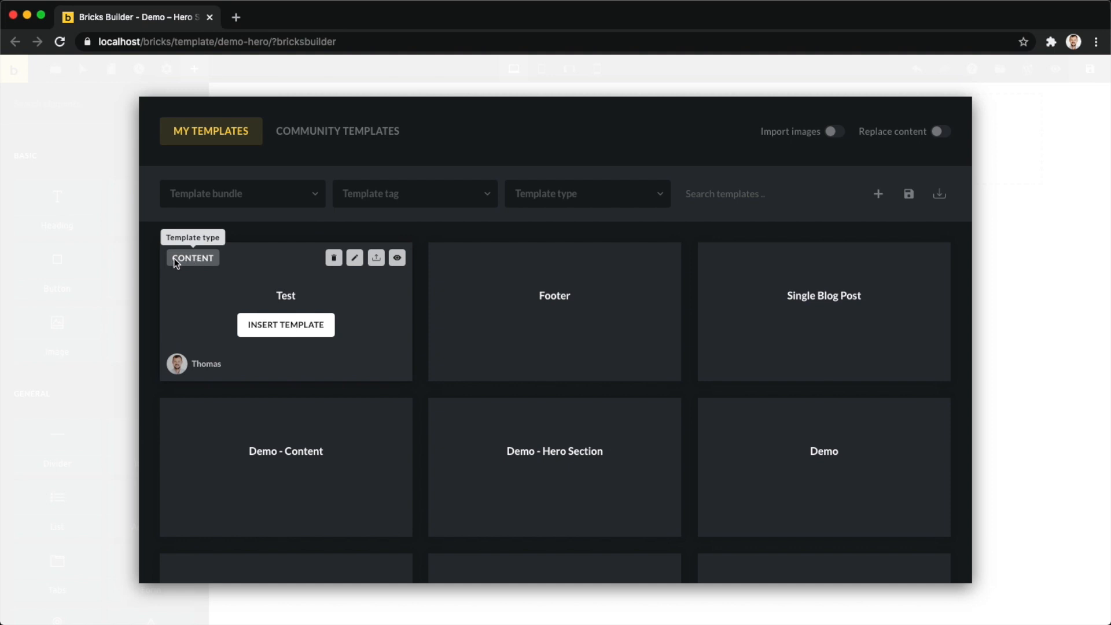
mouse_move(212, 264)
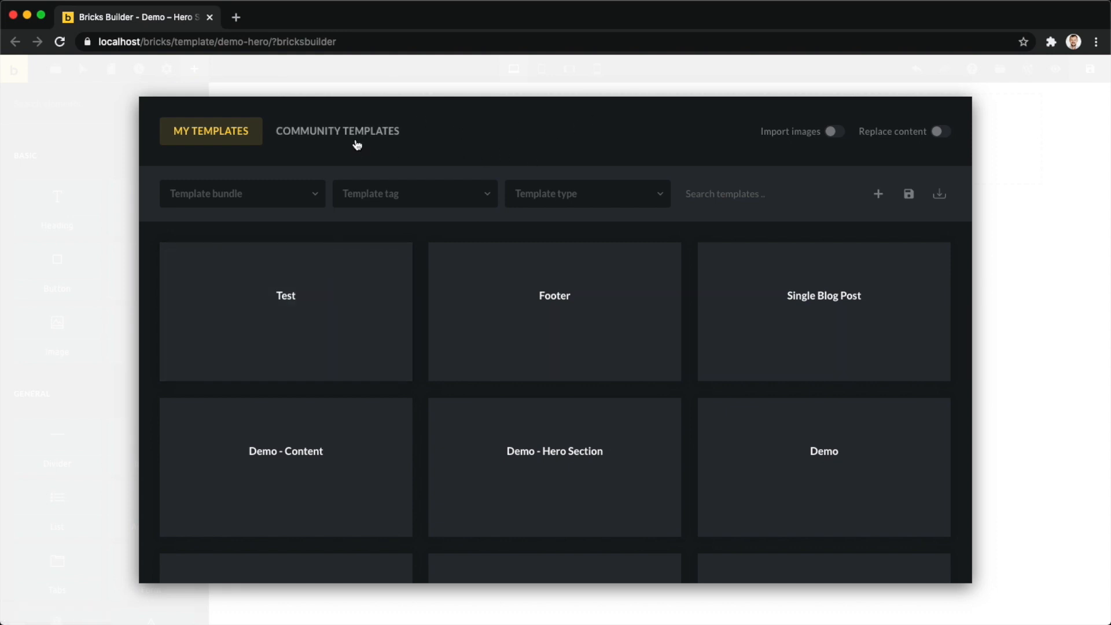
- Switch to Community Templates and scroll through designs like Rank Search, Contact Us and FAQ
click(338, 132)
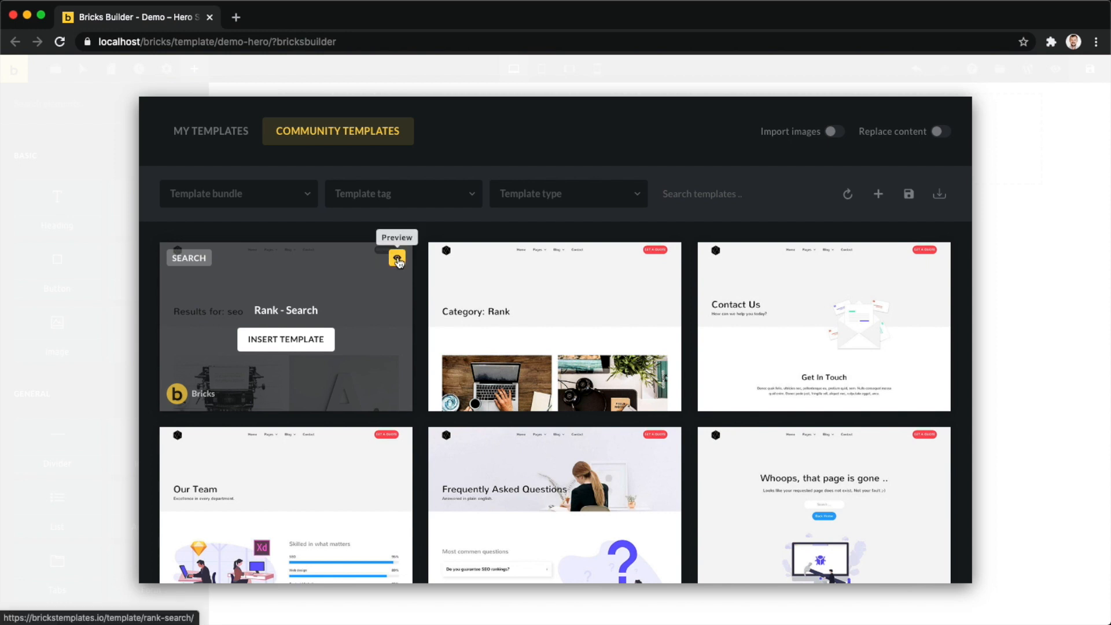
mouse_move(423, 257)
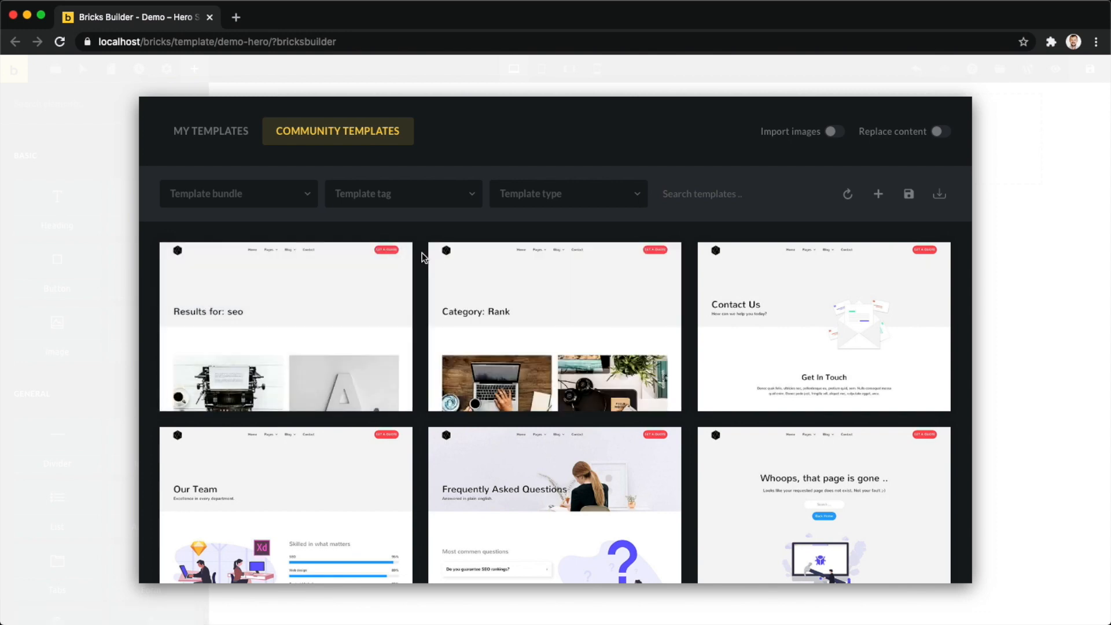
scroll(down, 3)
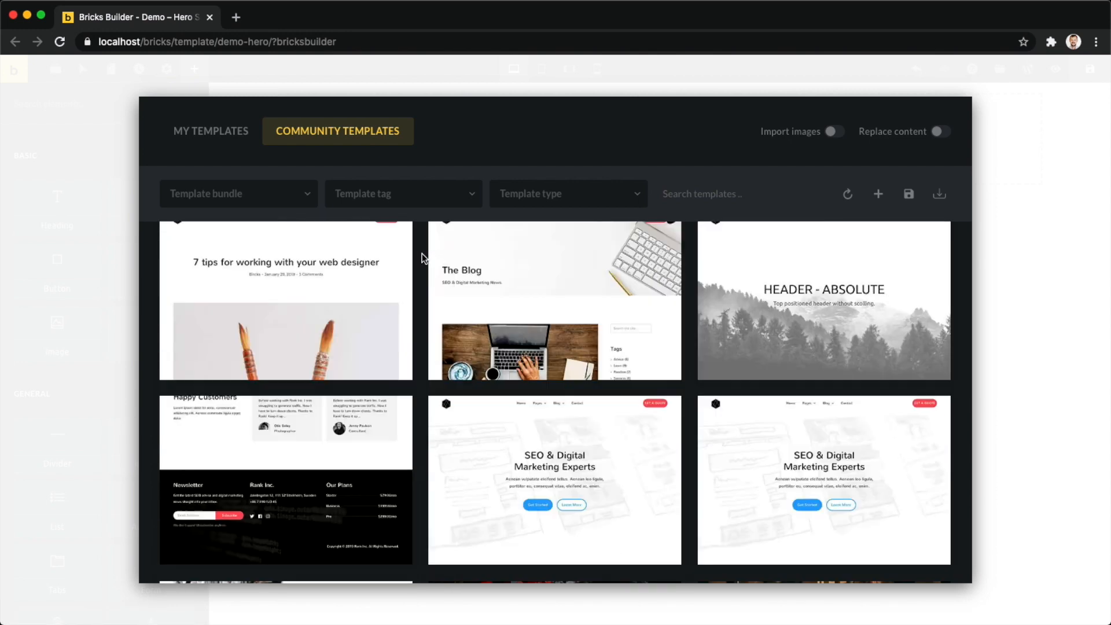
scroll(down, 3)
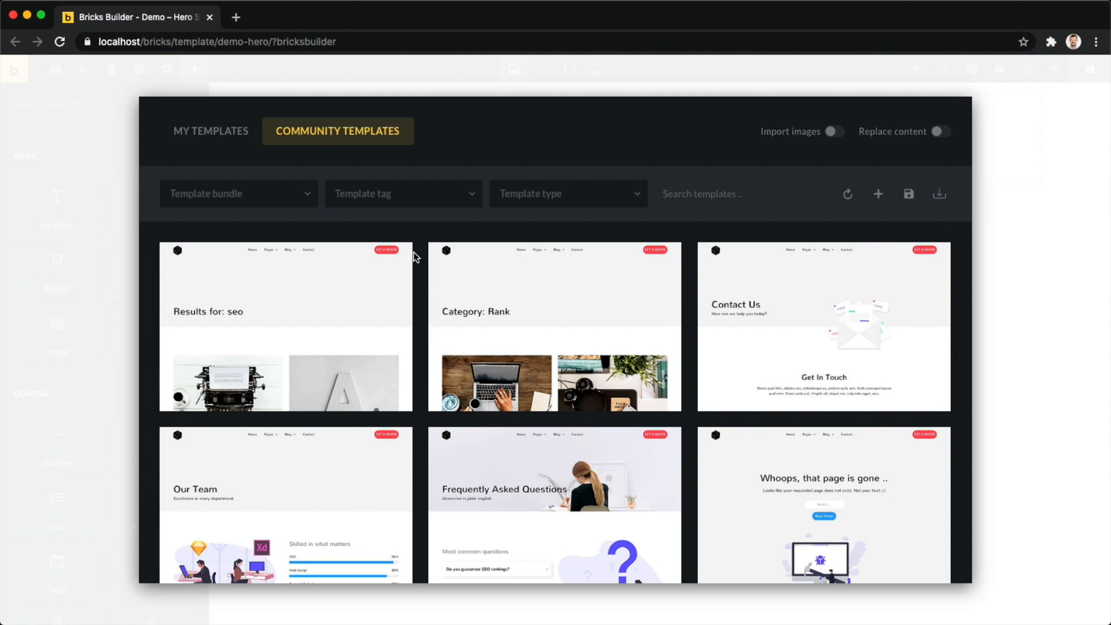
mouse_move(457, 166)
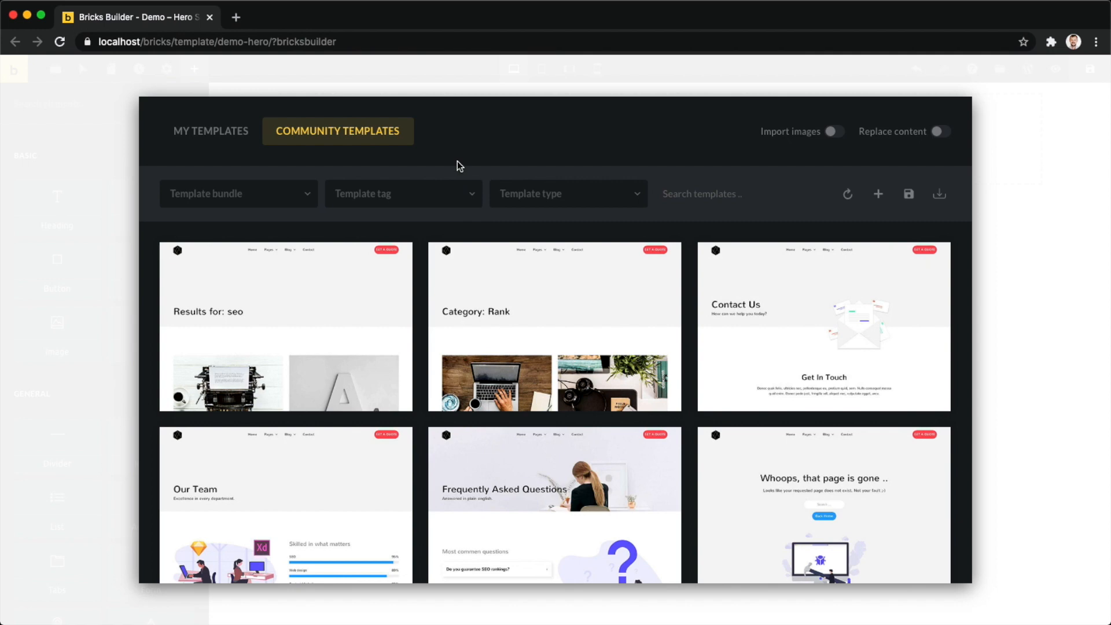
- Switch briefly to My Templates, then back to Community Templates
click(211, 132)
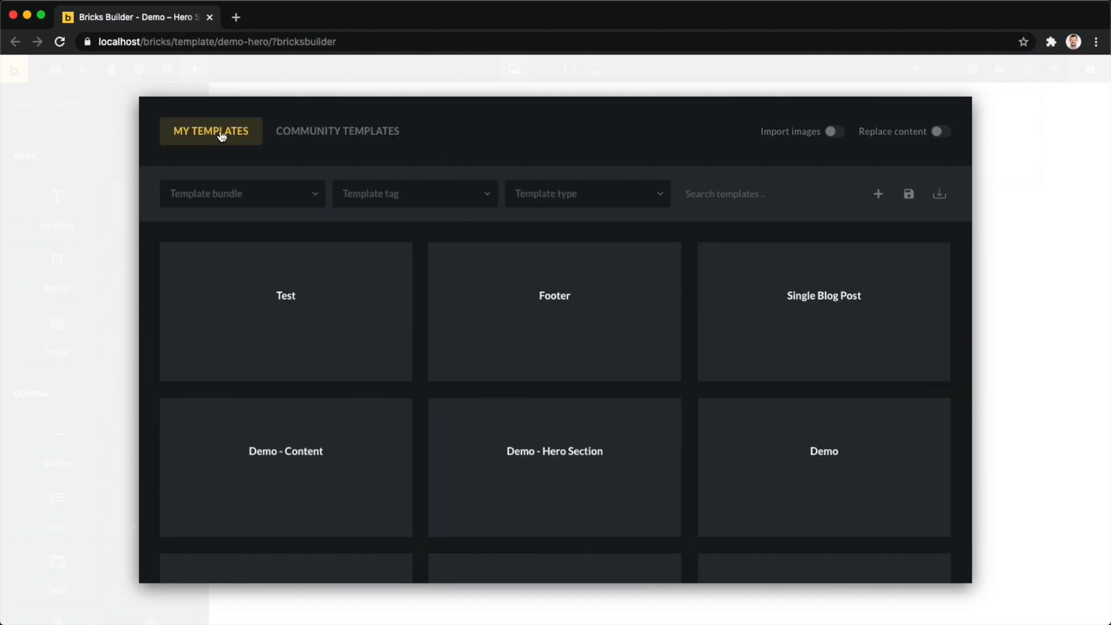
click(337, 131)
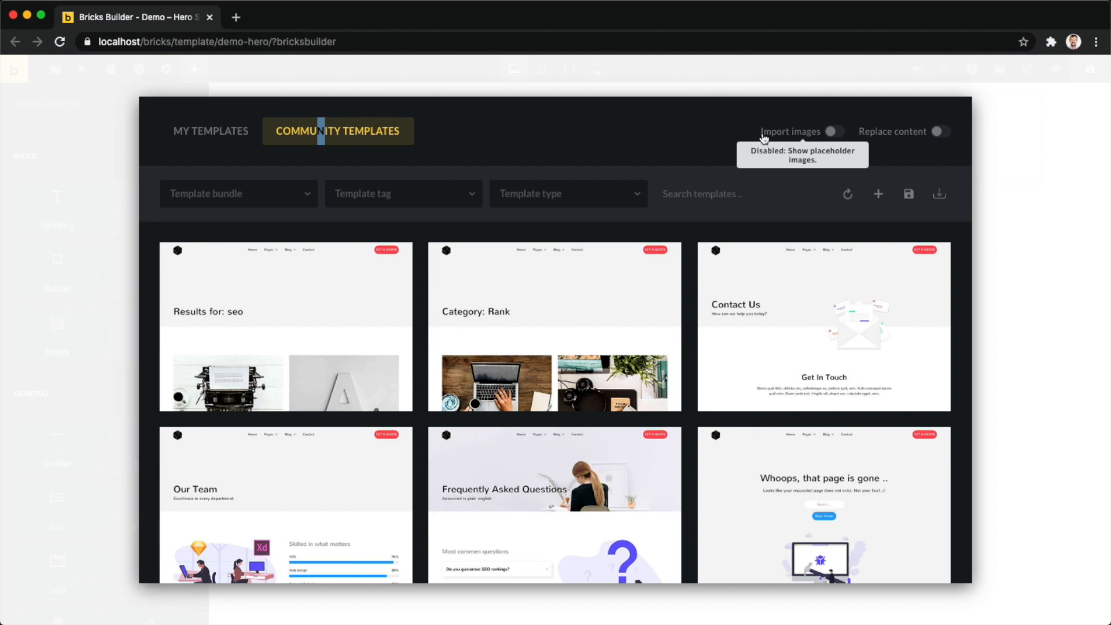
mouse_move(689, 316)
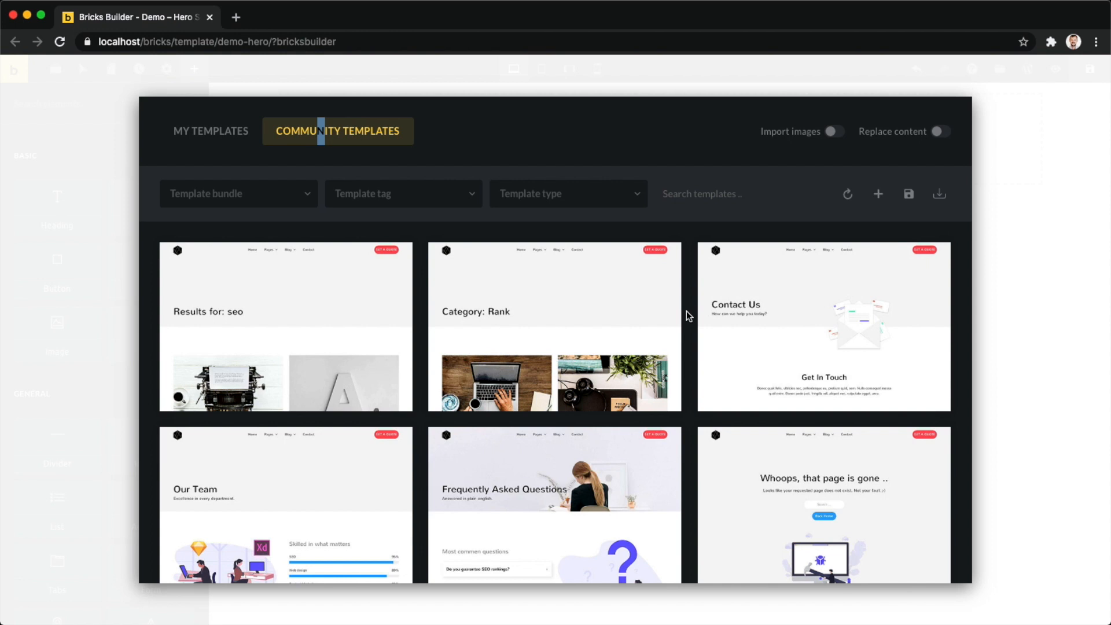
mouse_move(821, 319)
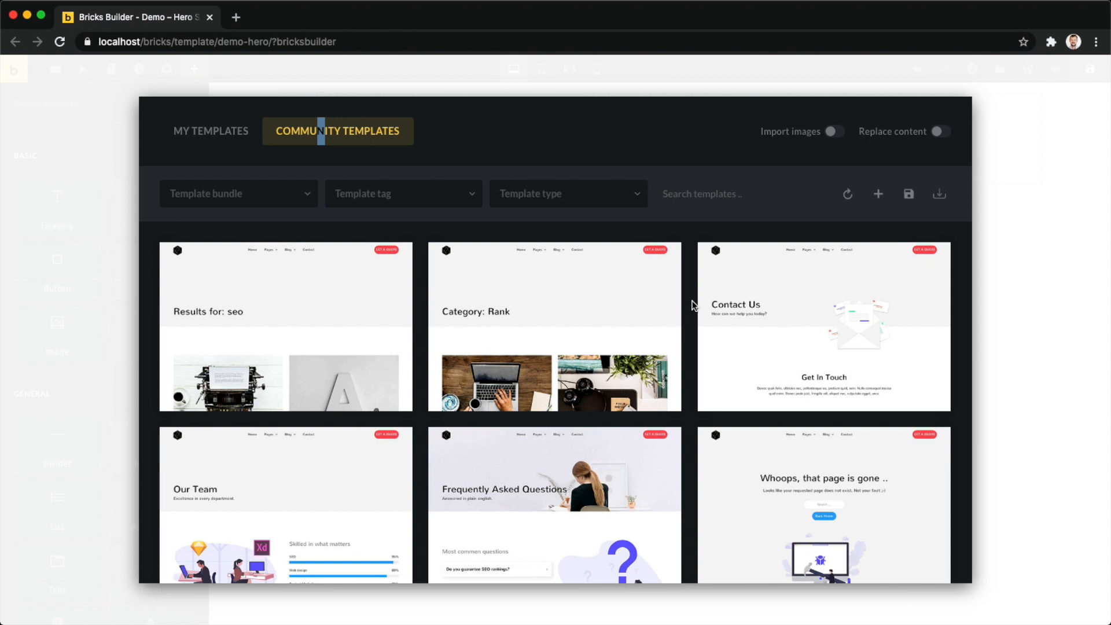
mouse_move(835, 131)
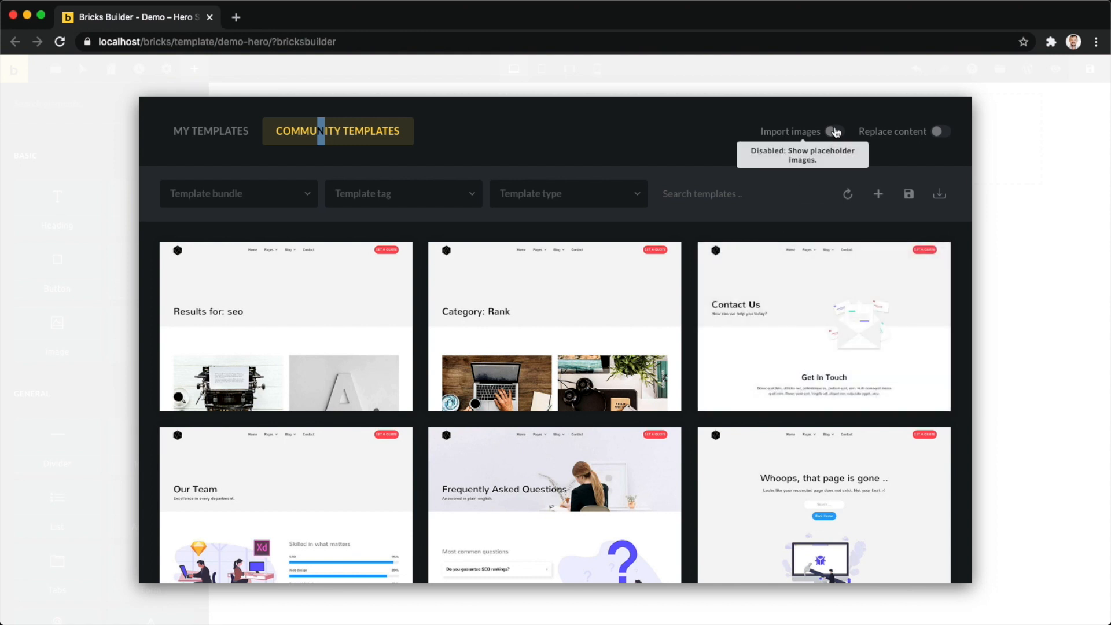
mouse_move(691, 310)
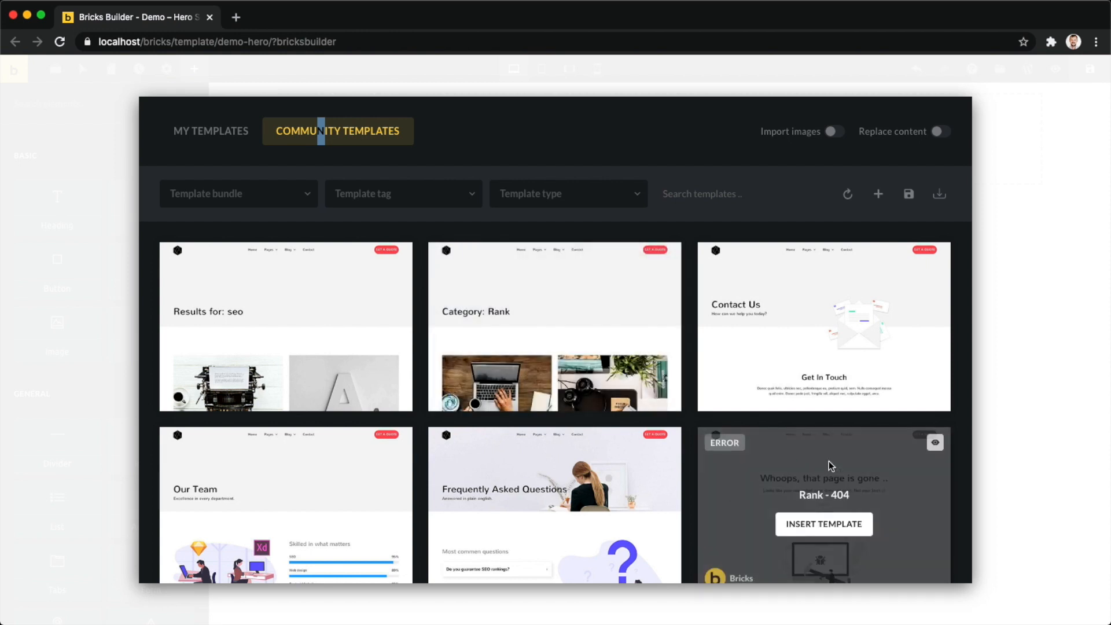
mouse_move(811, 562)
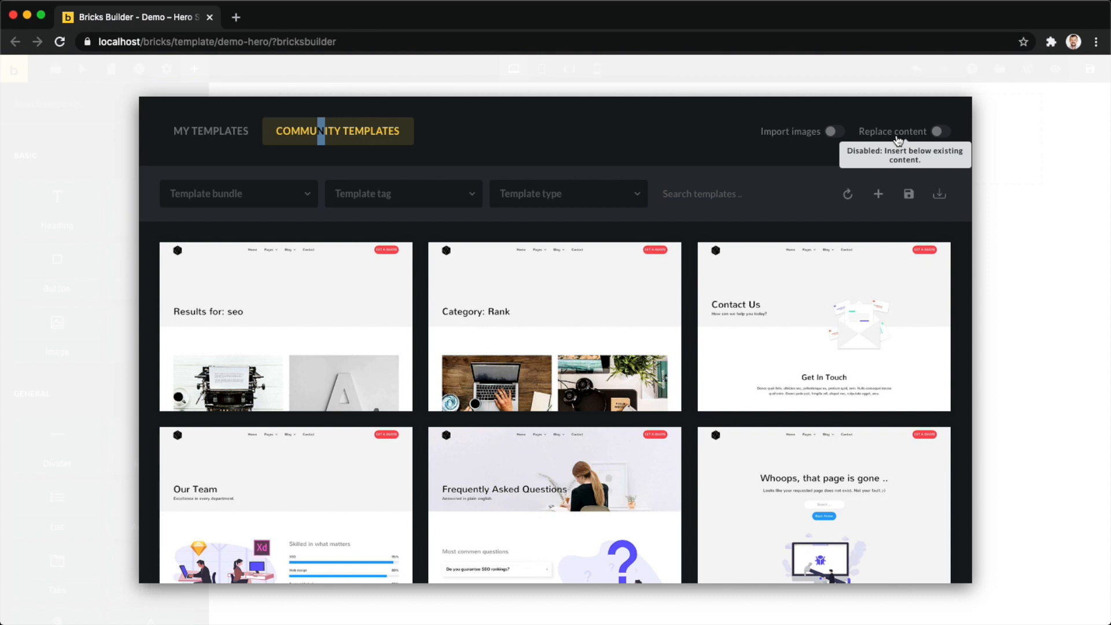
mouse_move(1017, 268)
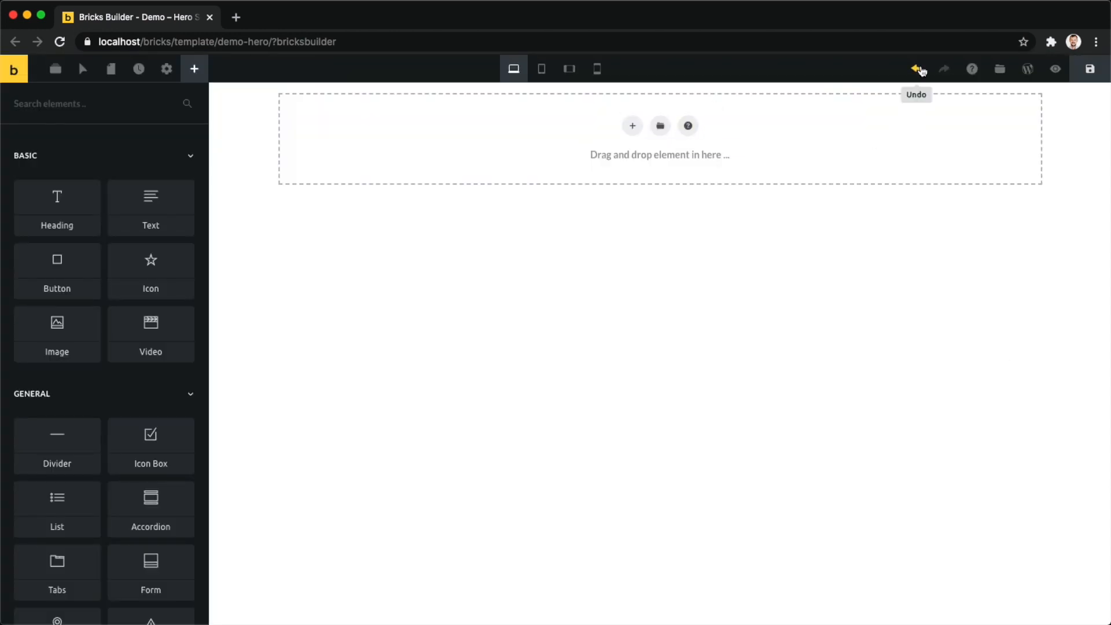
- Undo to restore the hero, then insert Test with Replace content enabled
click(916, 69)
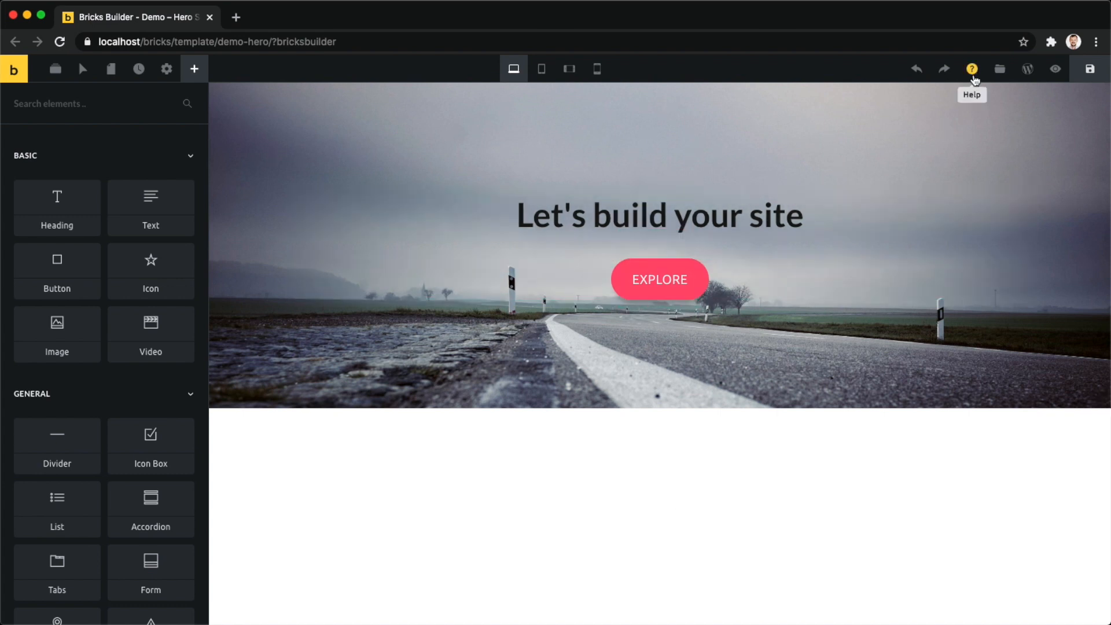
click(1000, 69)
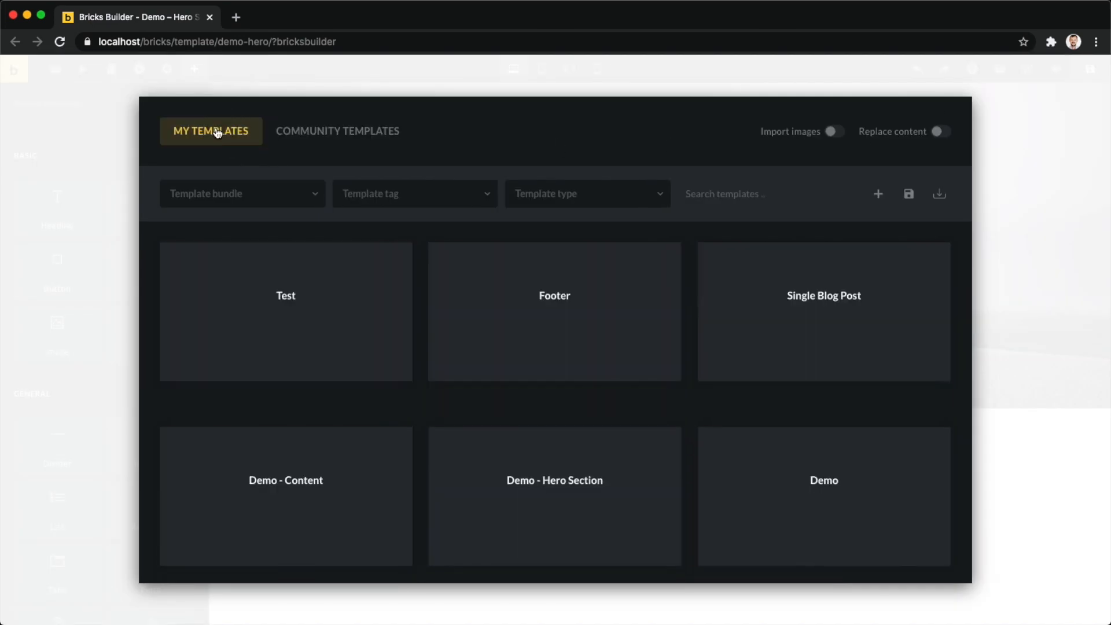
mouse_move(285, 312)
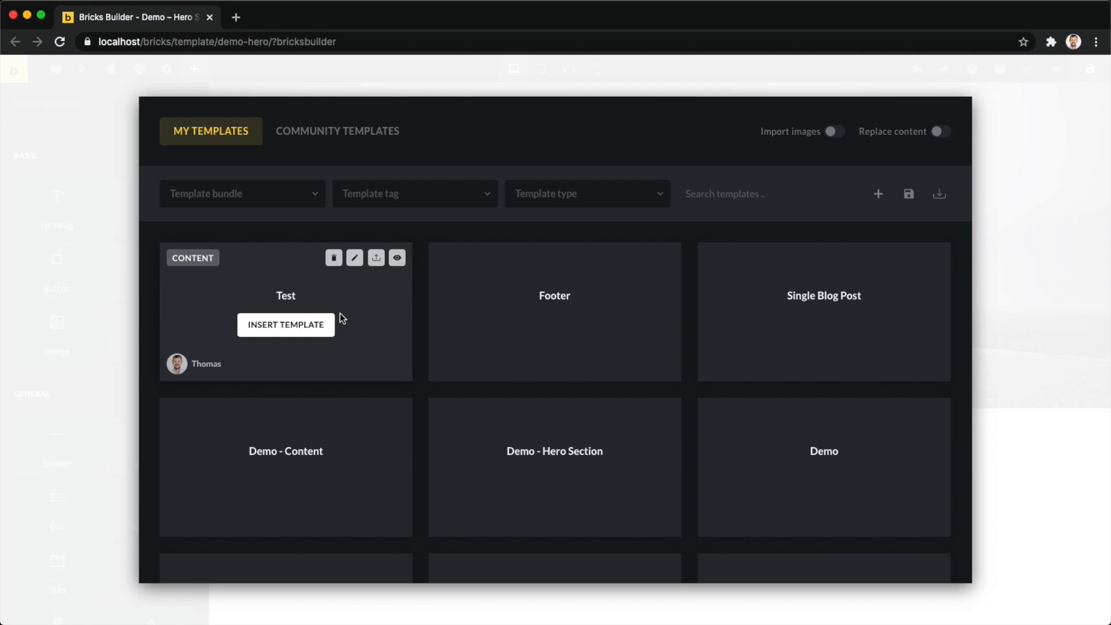
click(286, 325)
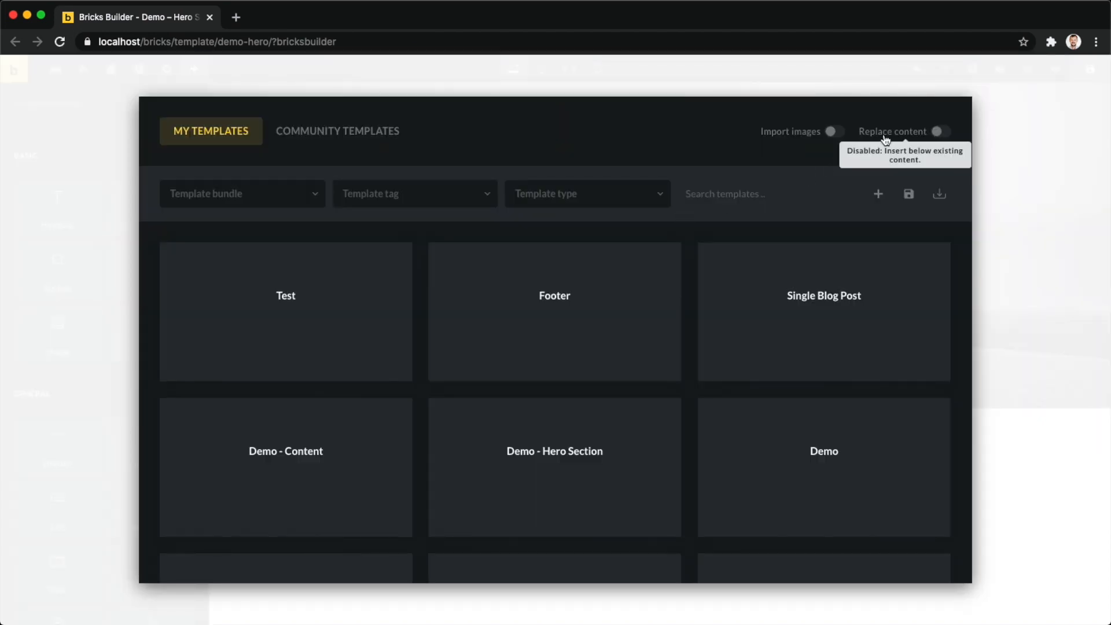
click(941, 131)
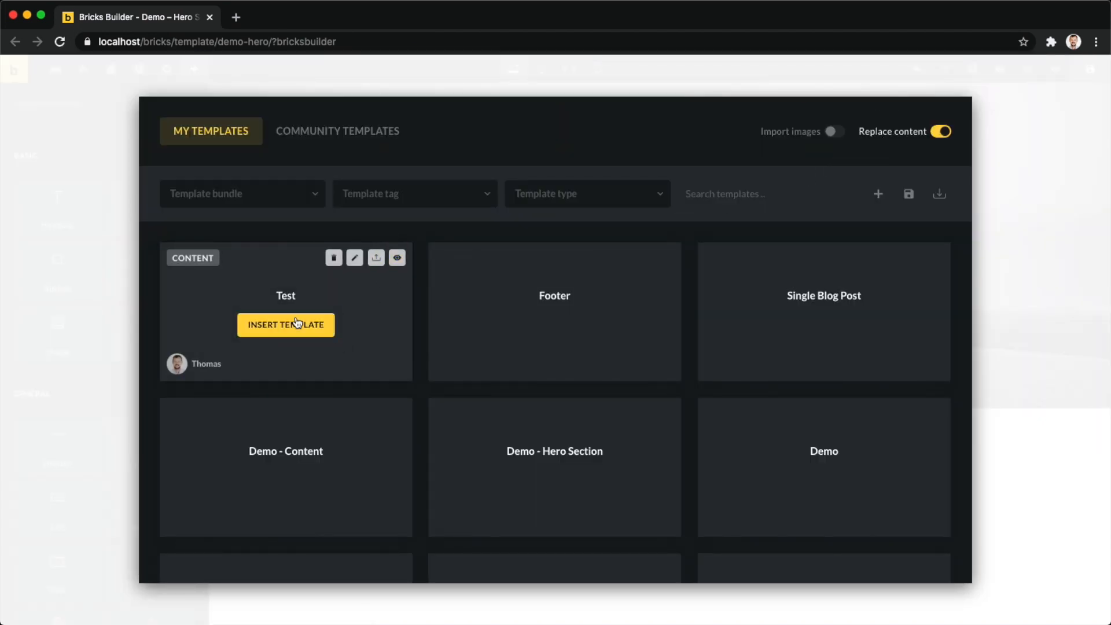
click(285, 325)
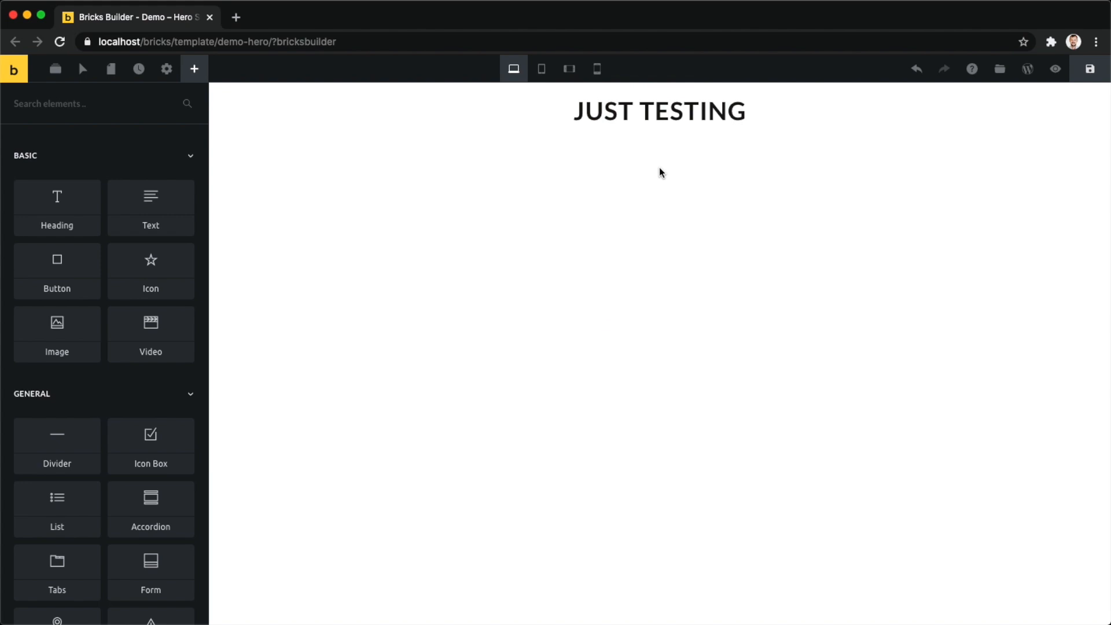
mouse_move(625, 146)
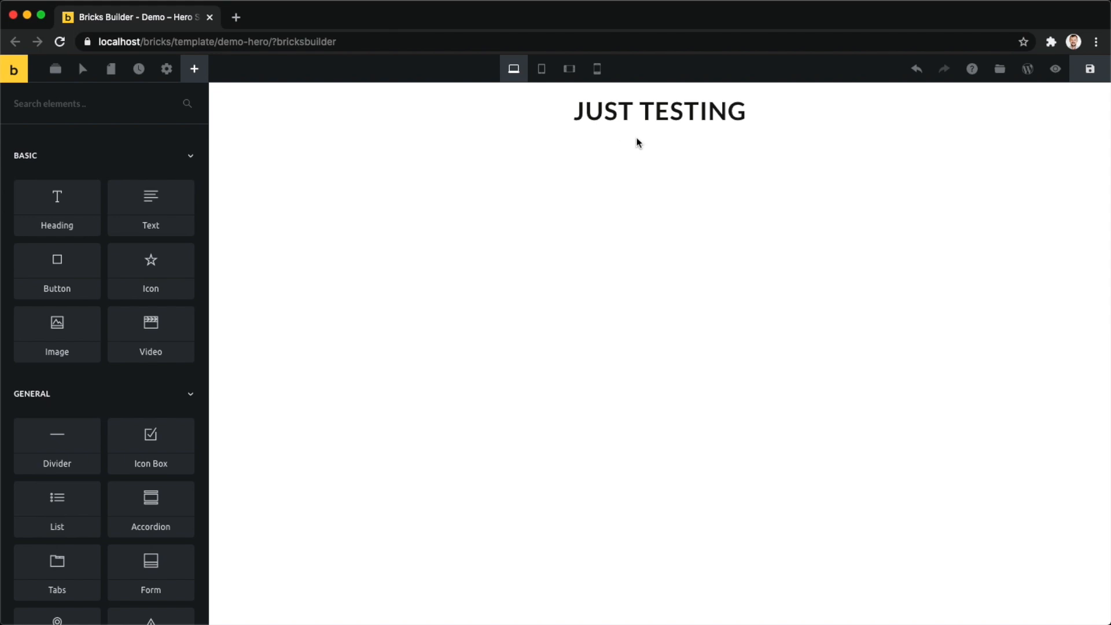
click(657, 112)
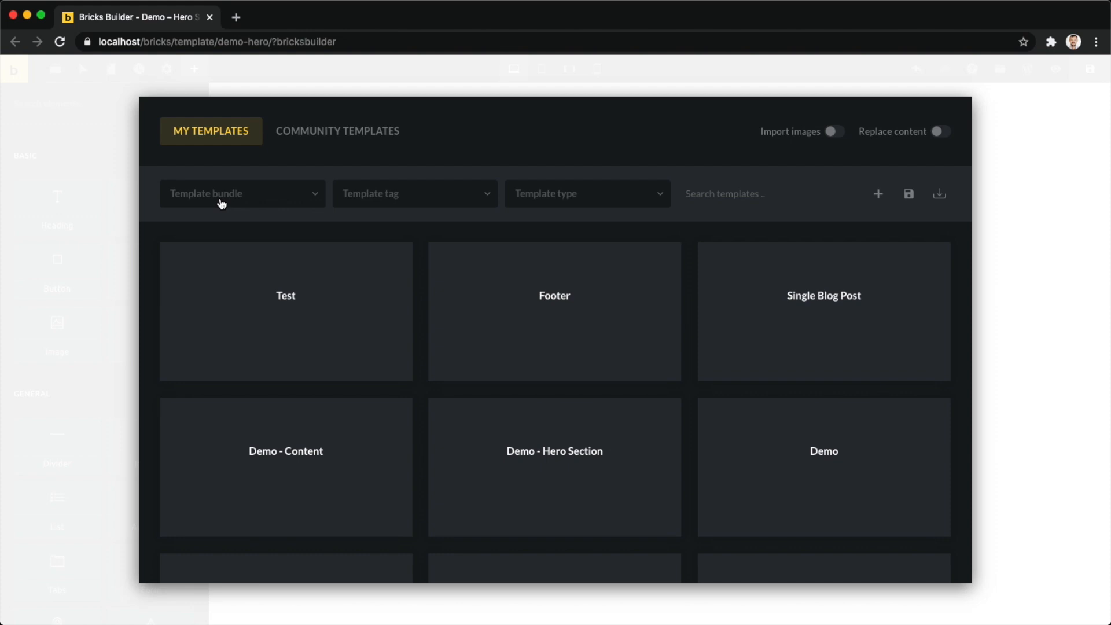
mouse_move(714, 195)
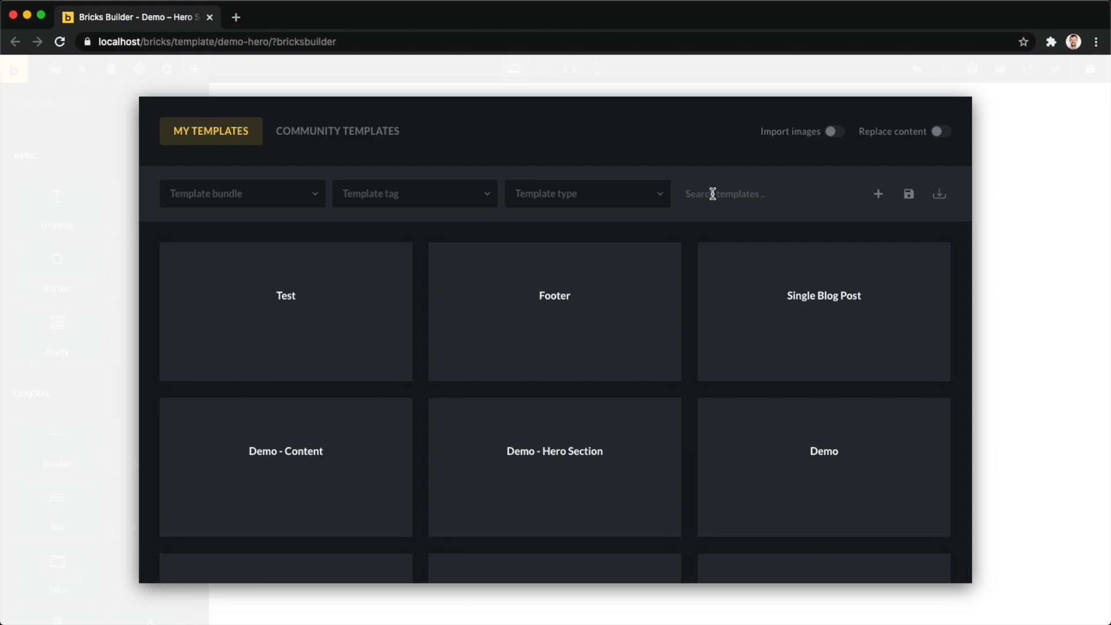
text(hea)
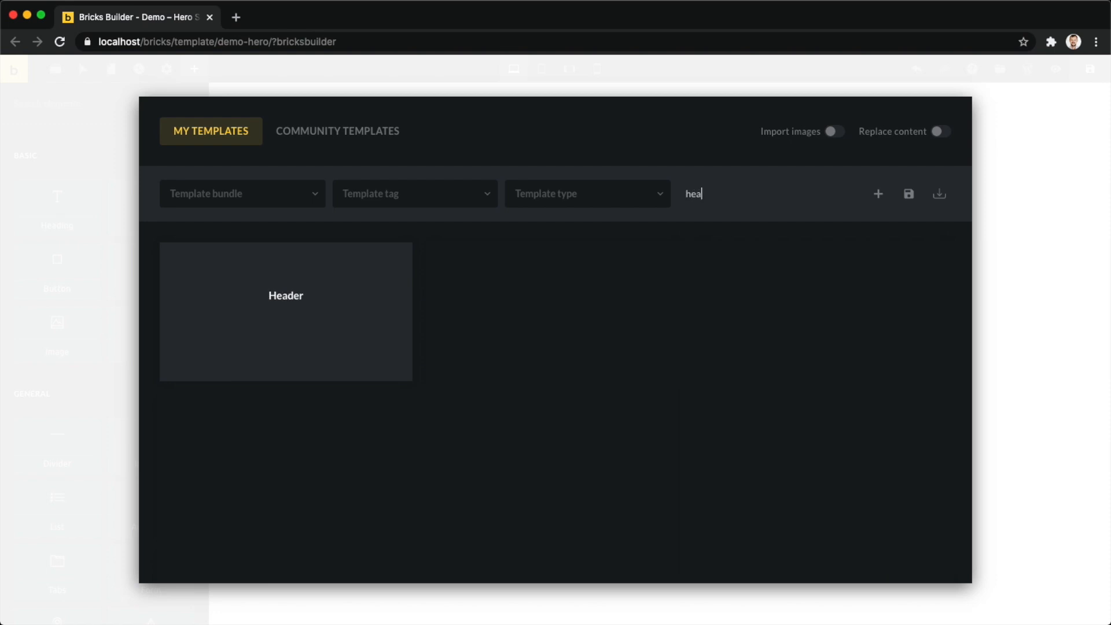
text(der)
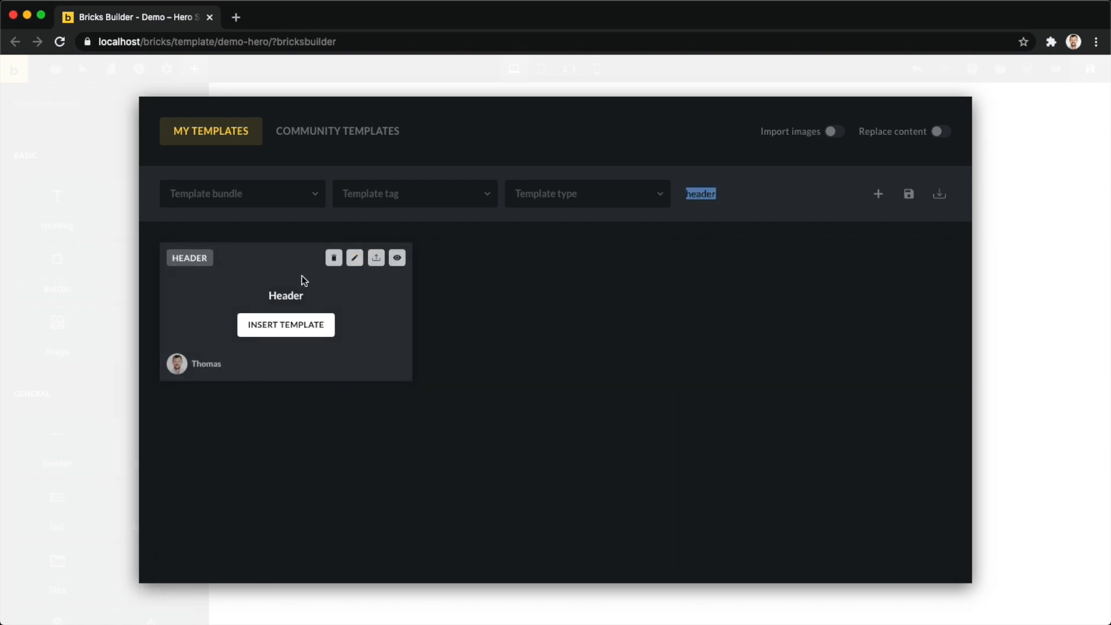
click(243, 194)
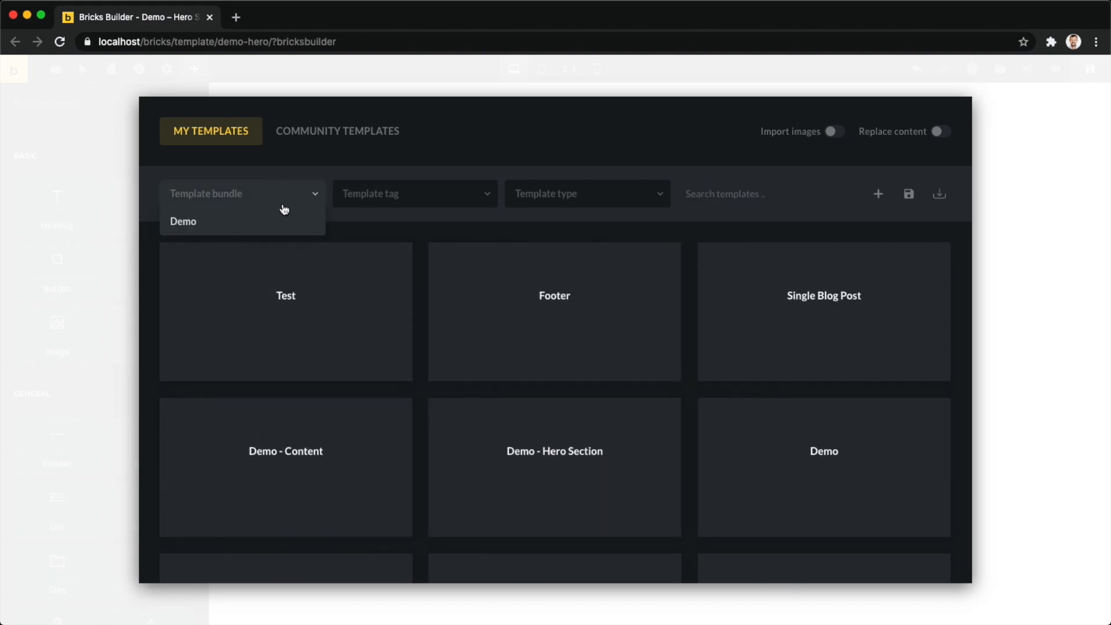
click(183, 221)
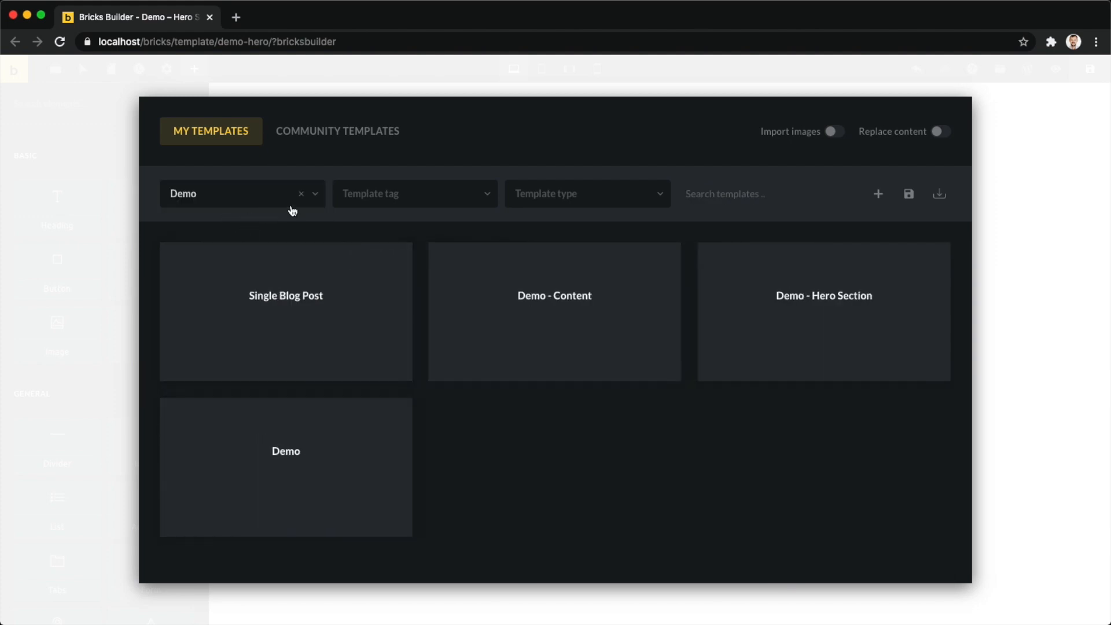
mouse_move(297, 187)
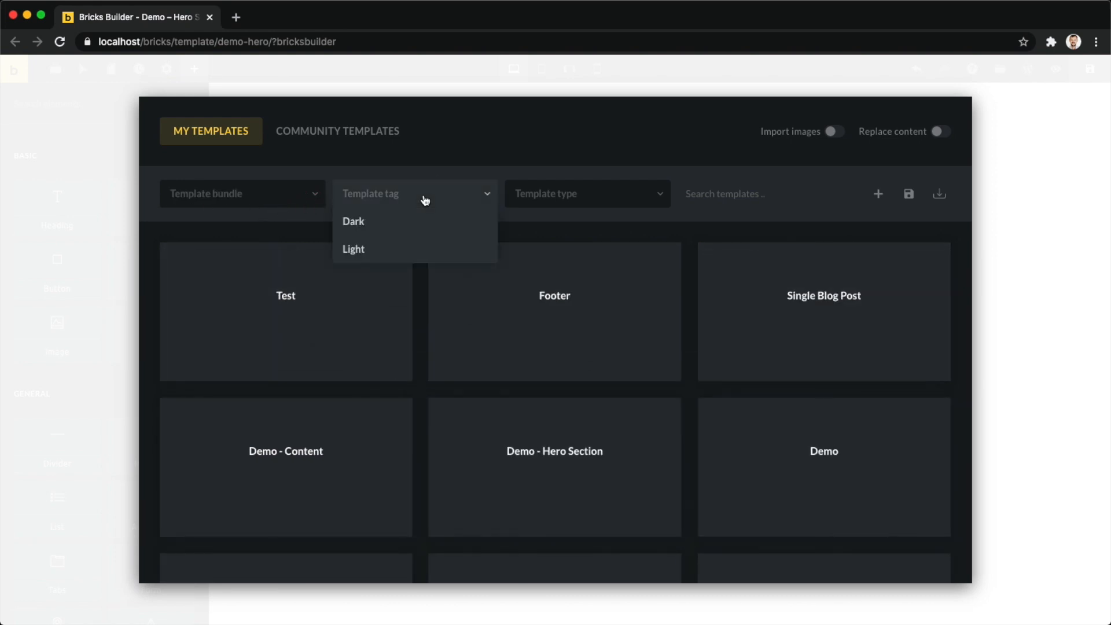
click(353, 249)
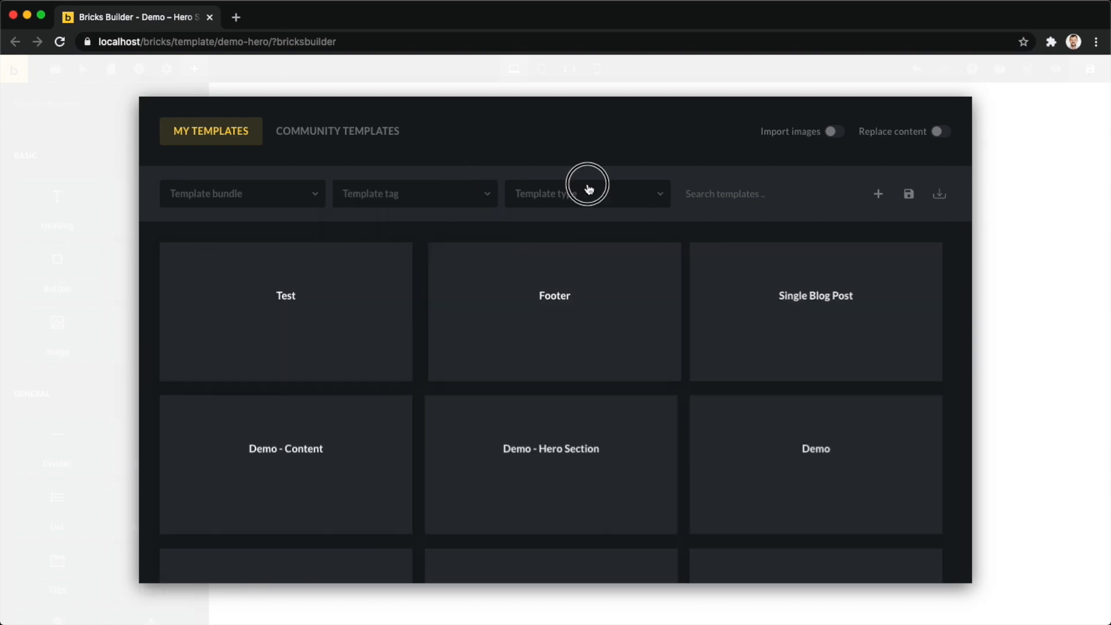
click(587, 194)
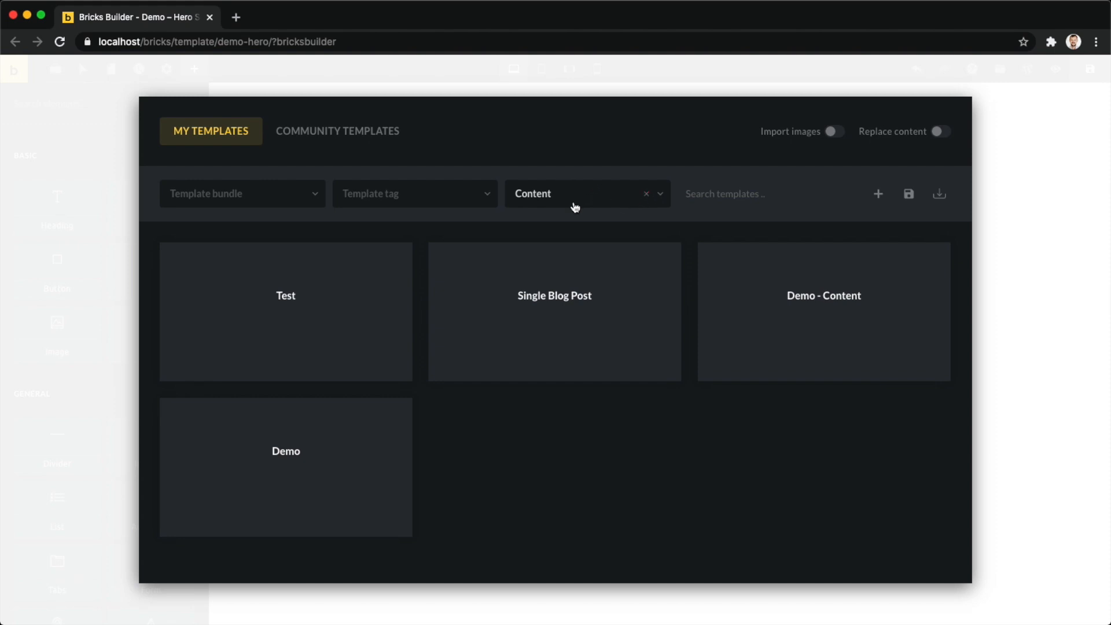
click(646, 193)
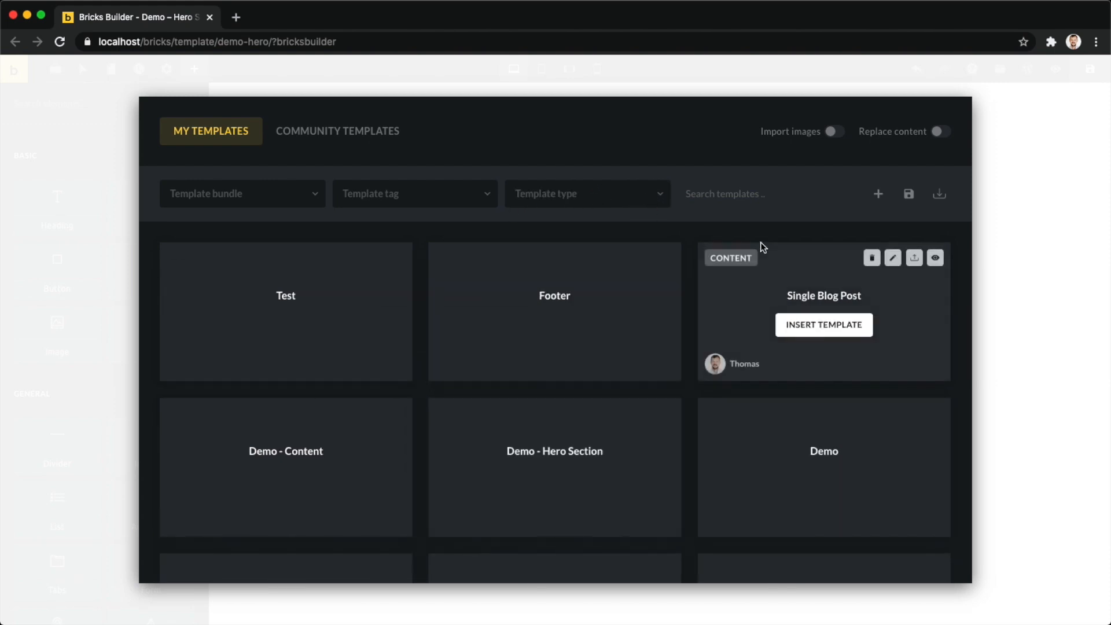
mouse_move(878, 193)
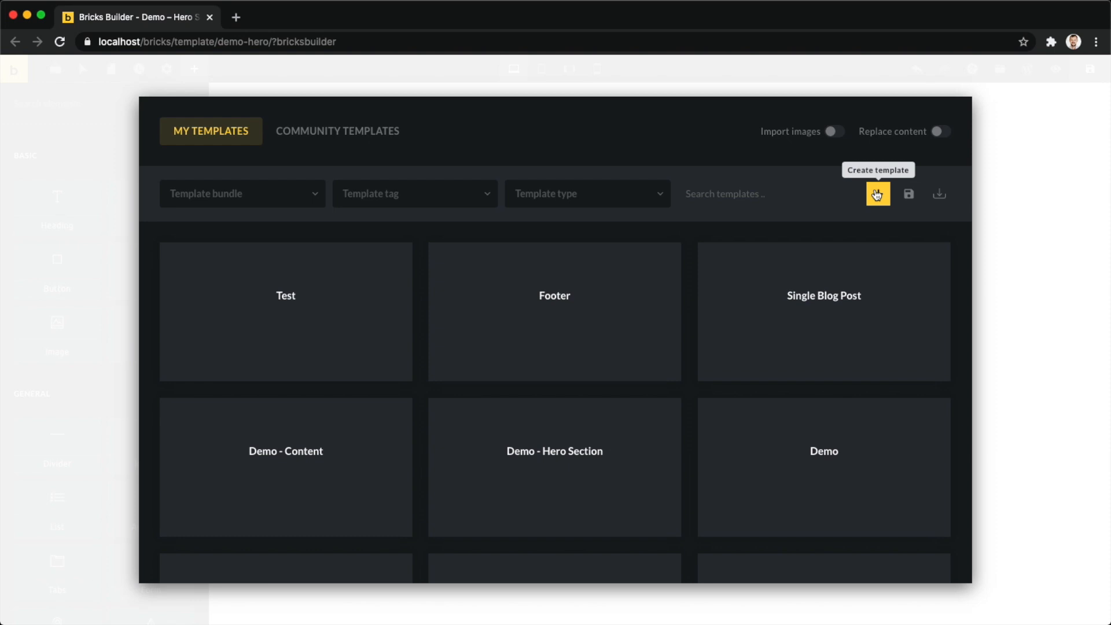
- Create a Content-type template named Test 2 with no bundle
click(877, 194)
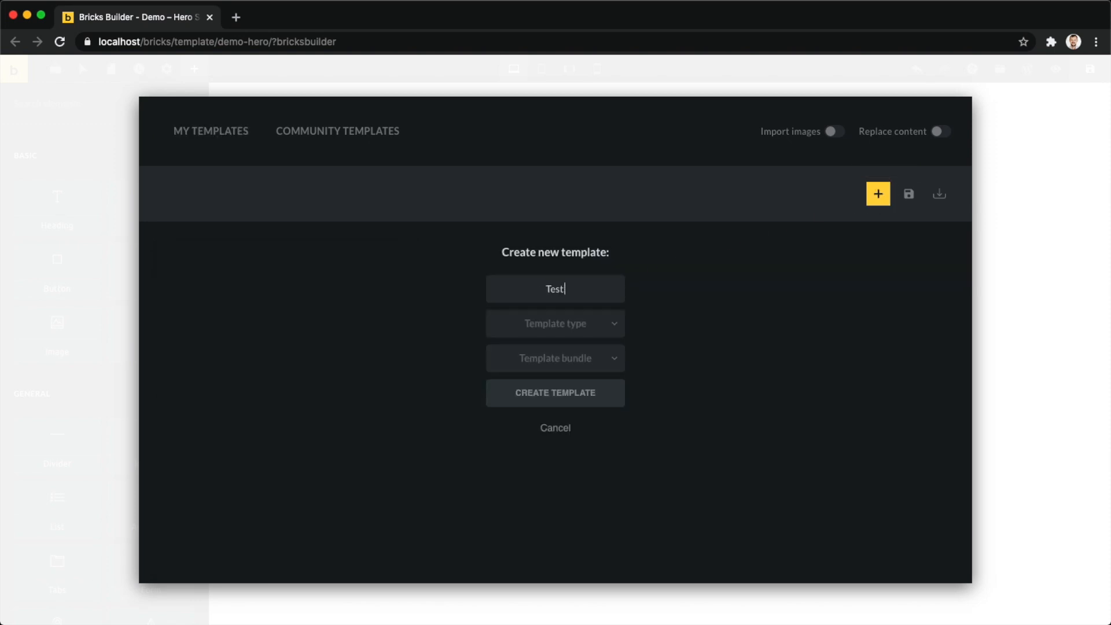
click(555, 323)
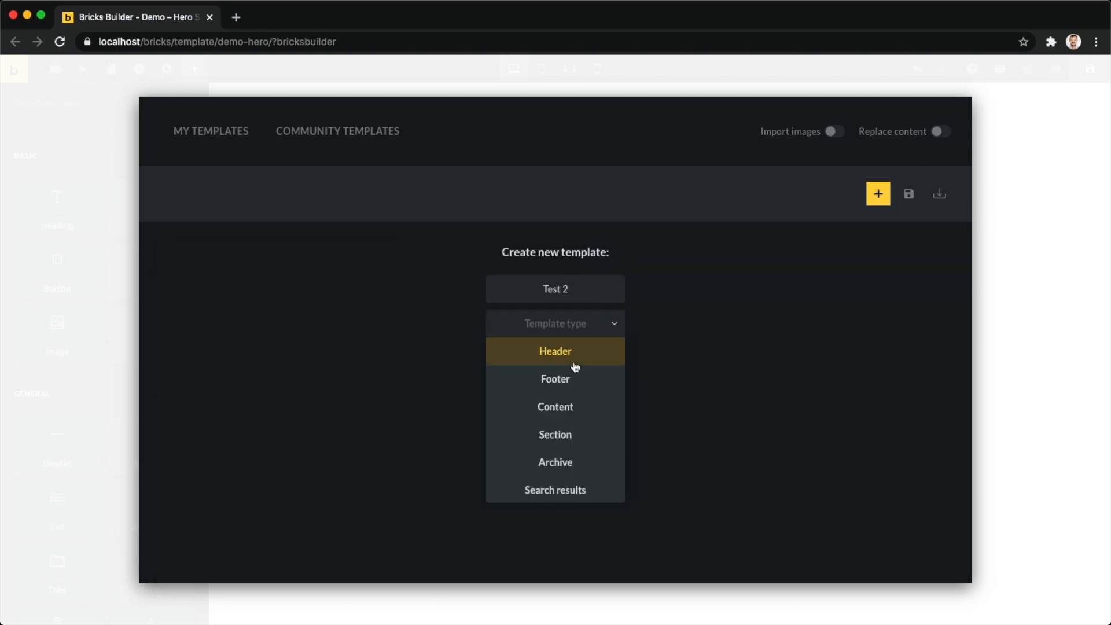
click(556, 407)
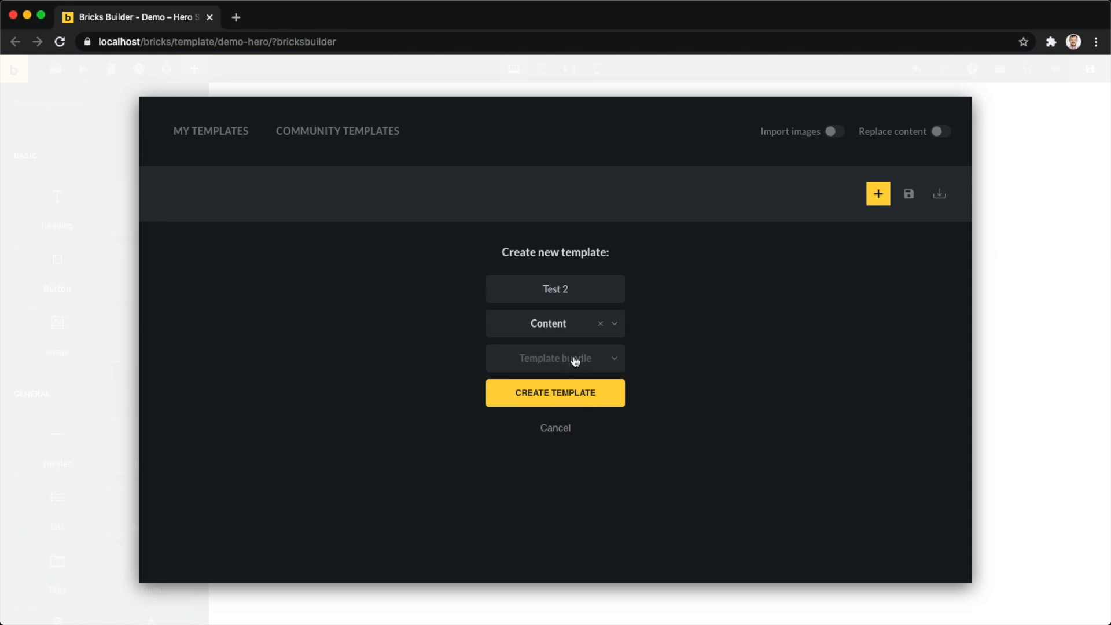
click(555, 357)
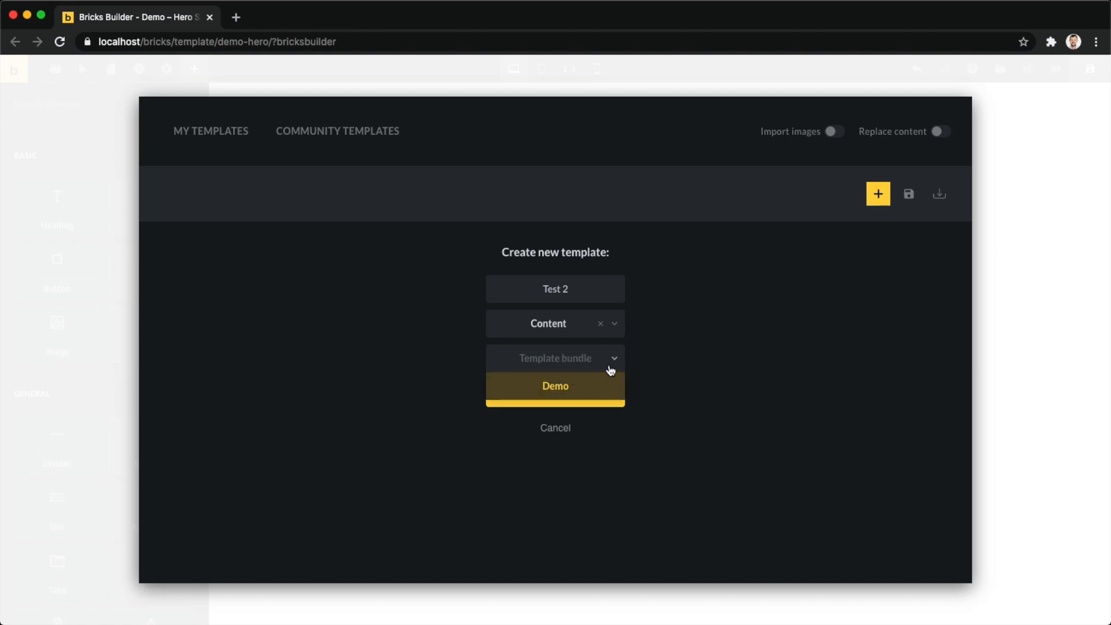
click(555, 386)
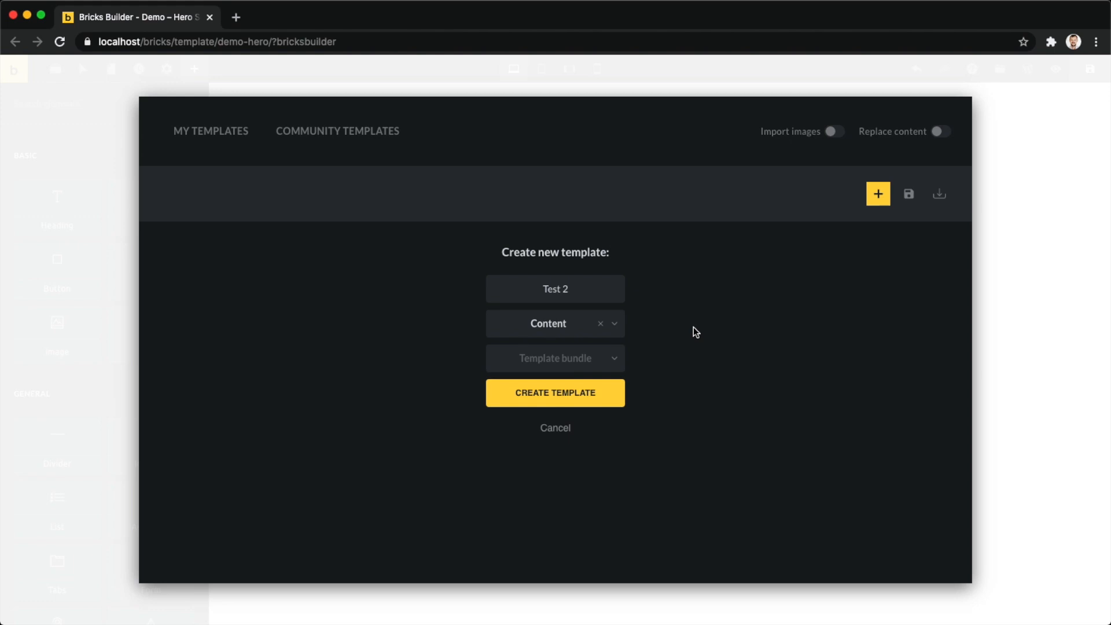
mouse_move(687, 353)
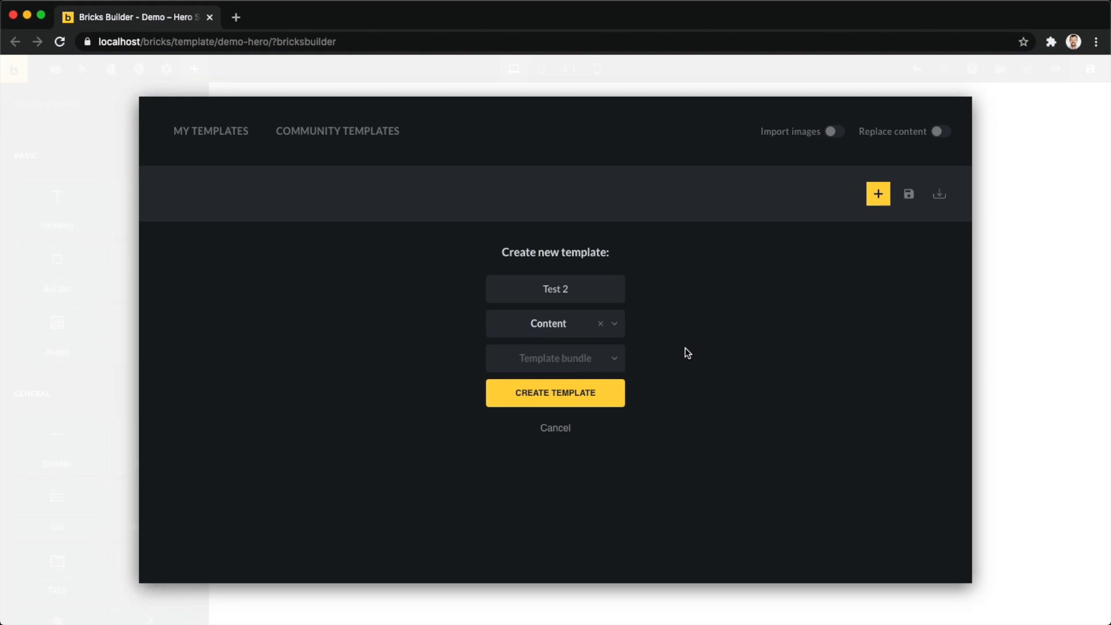
click(555, 393)
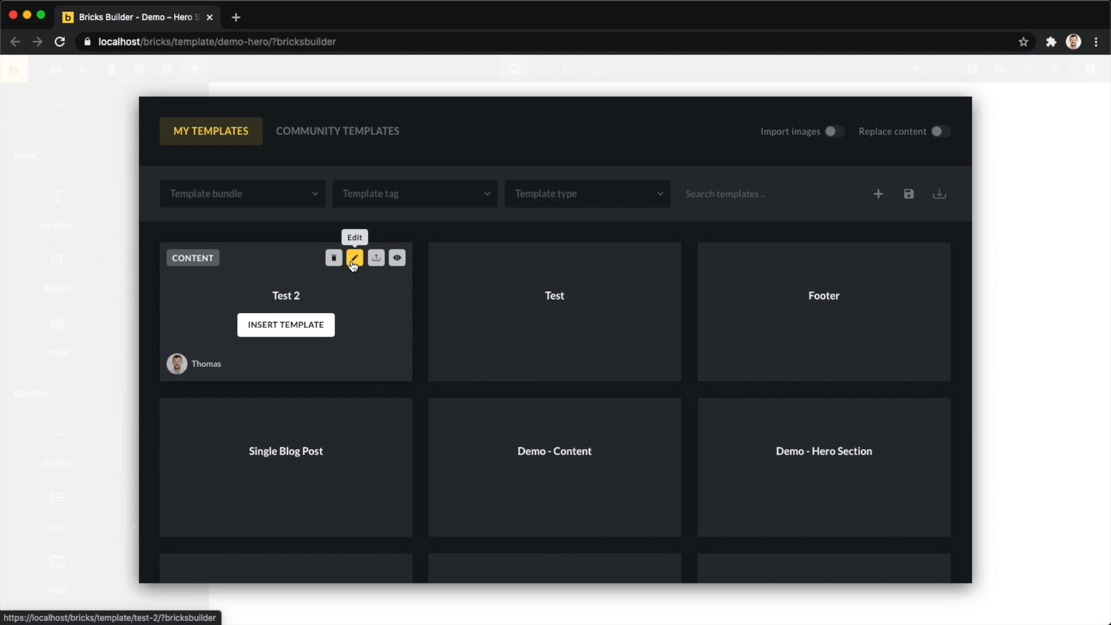
mouse_move(323, 256)
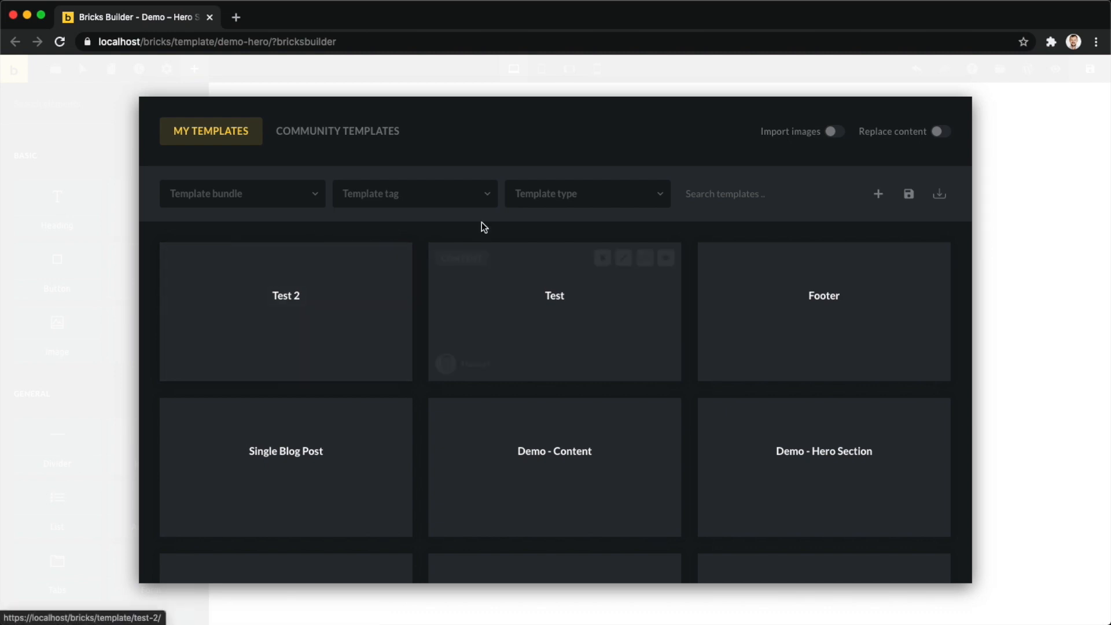
mouse_move(909, 195)
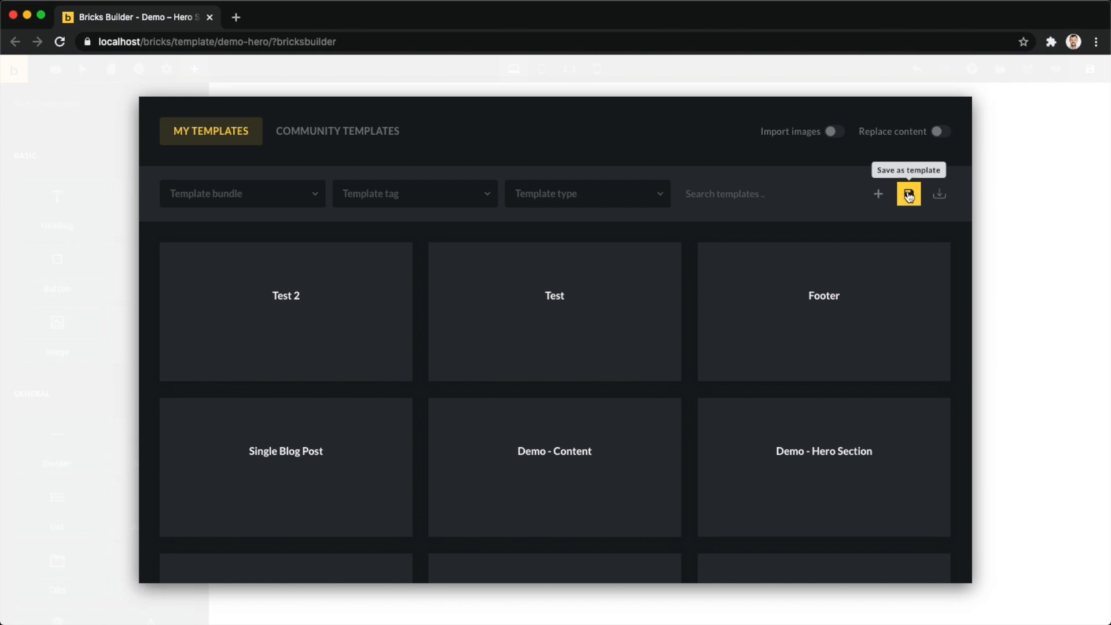
- Save the page as Section-type template 'Section - Title' and preview it
click(909, 193)
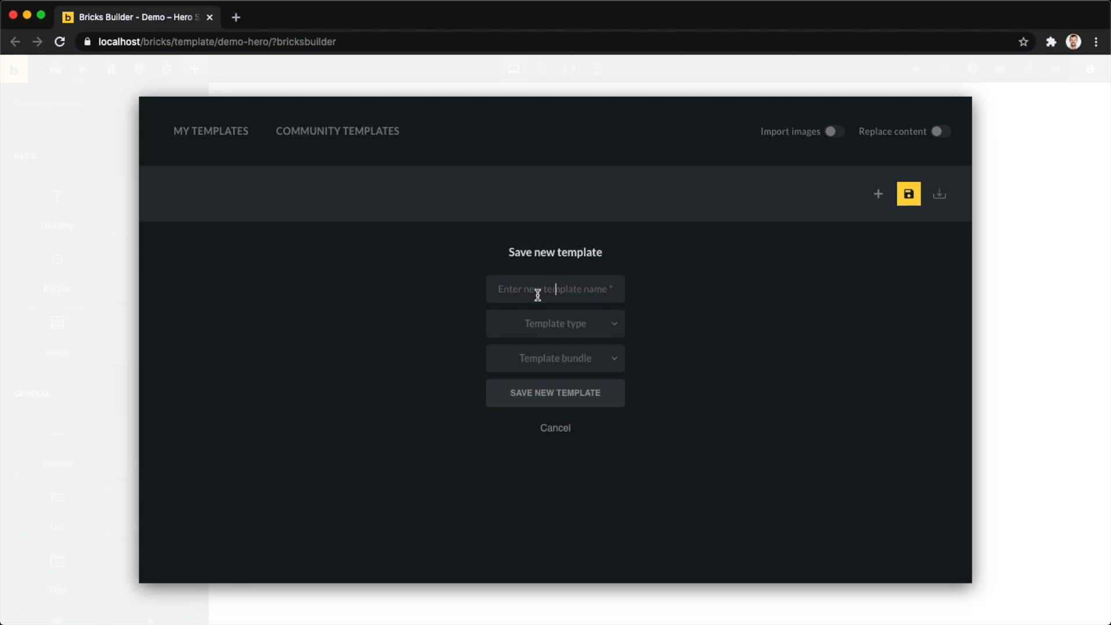
text(s)
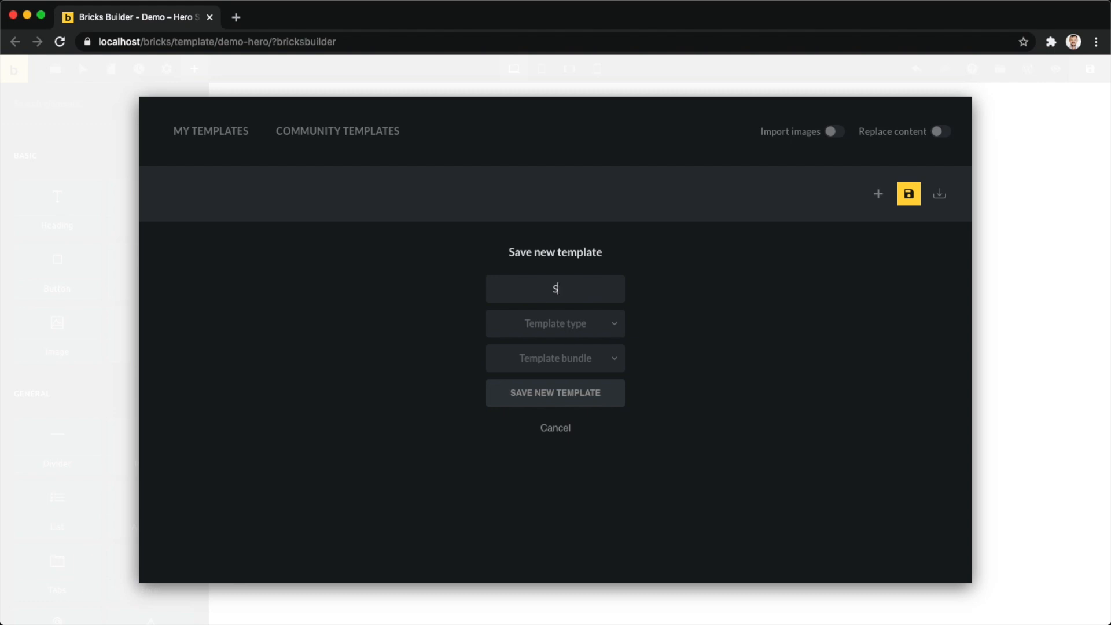
text(e)
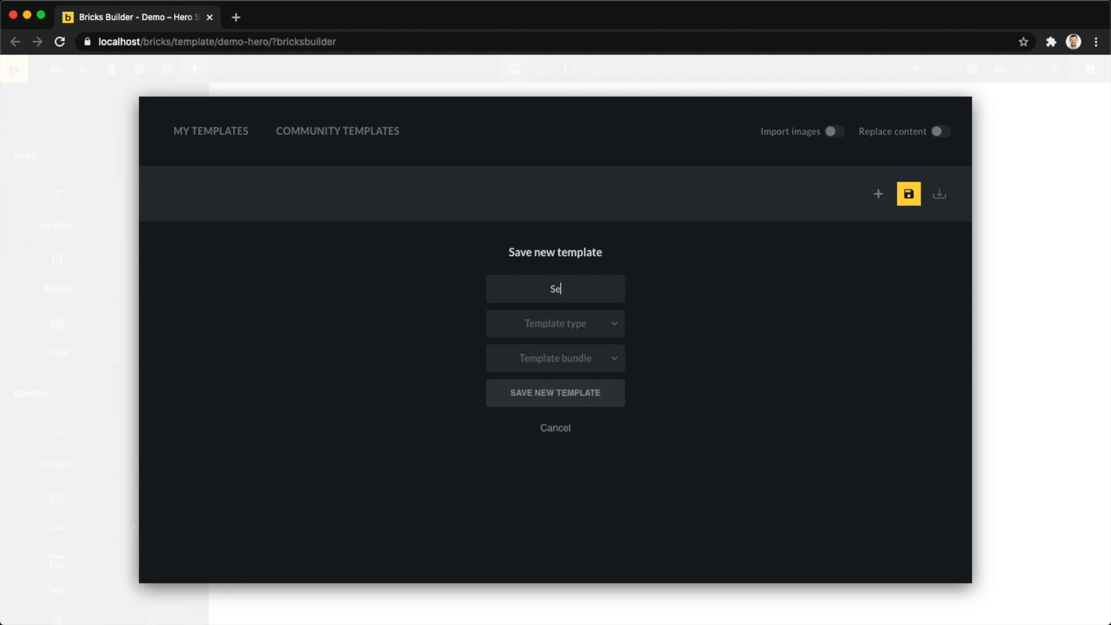
text(Section - Ti)
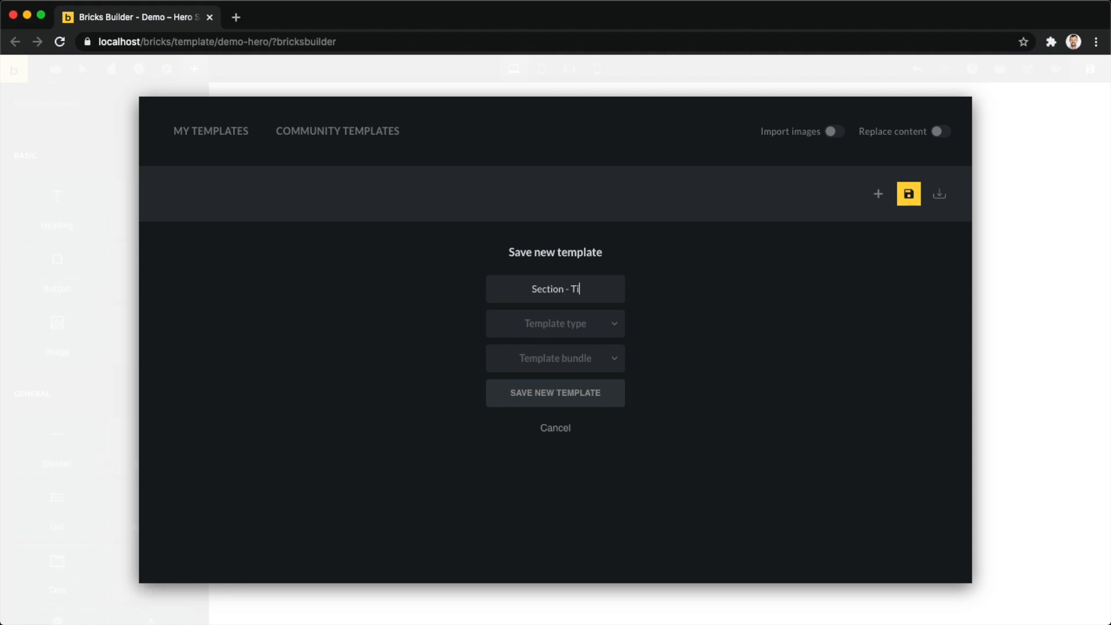
click(555, 323)
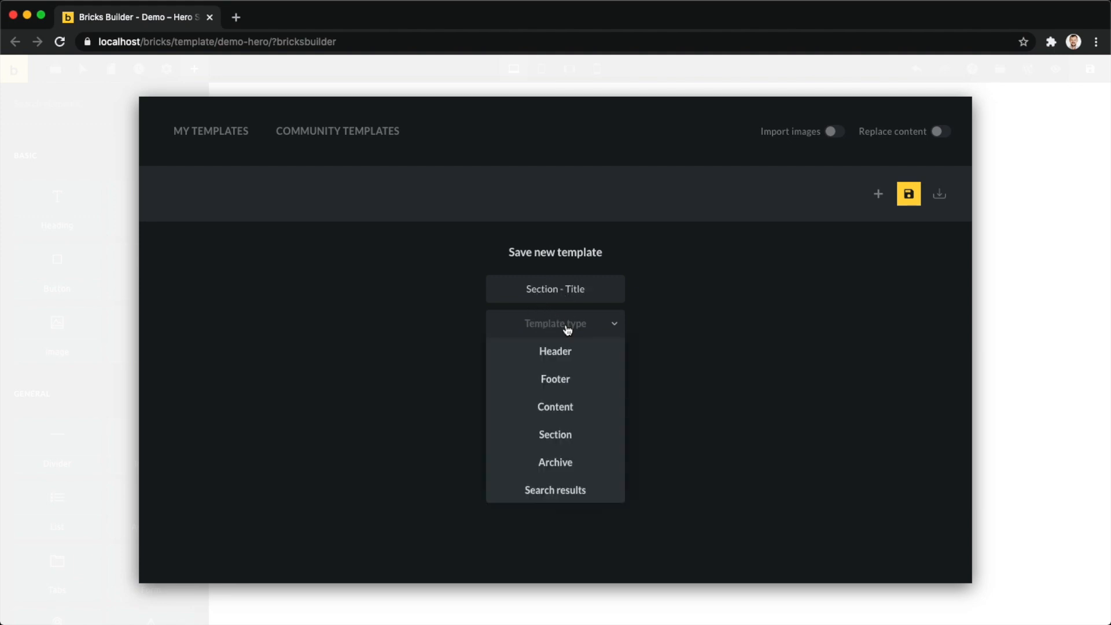
click(556, 434)
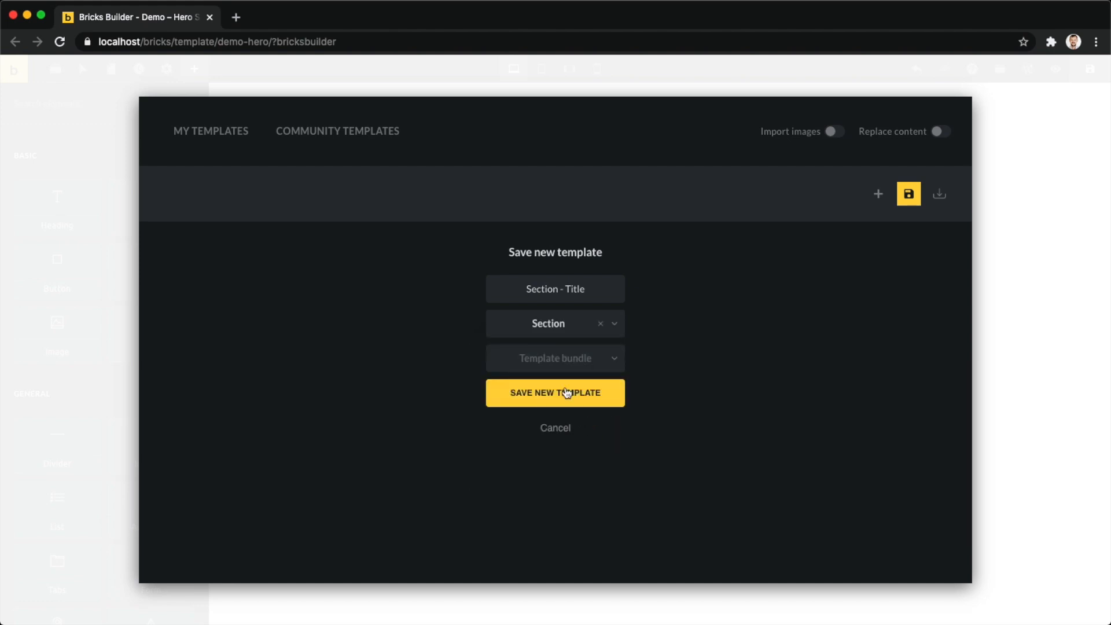
click(555, 393)
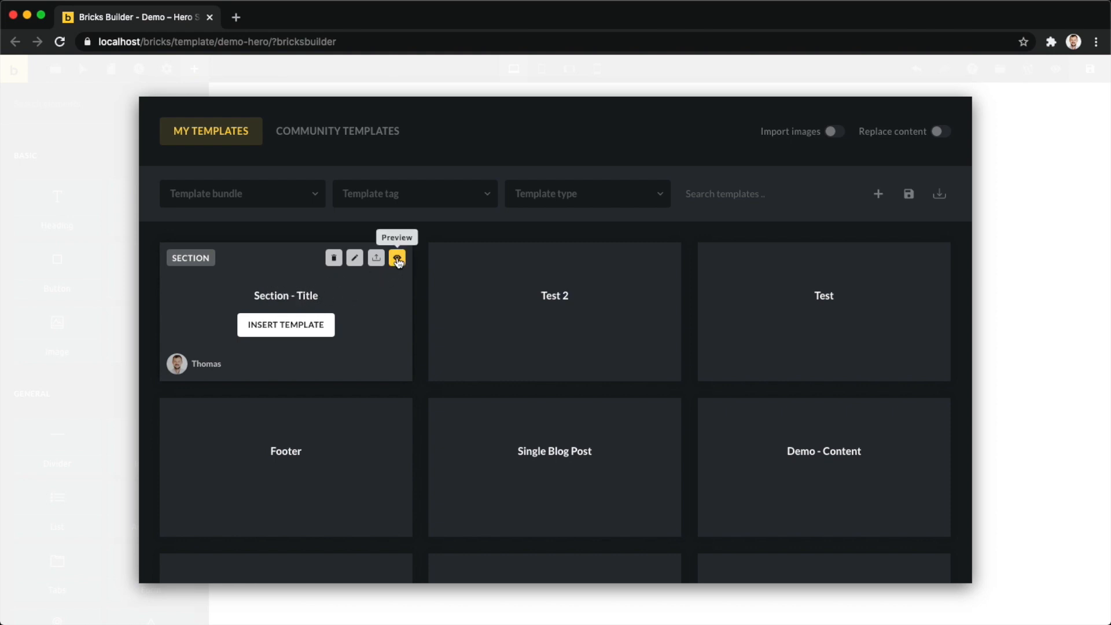
click(397, 257)
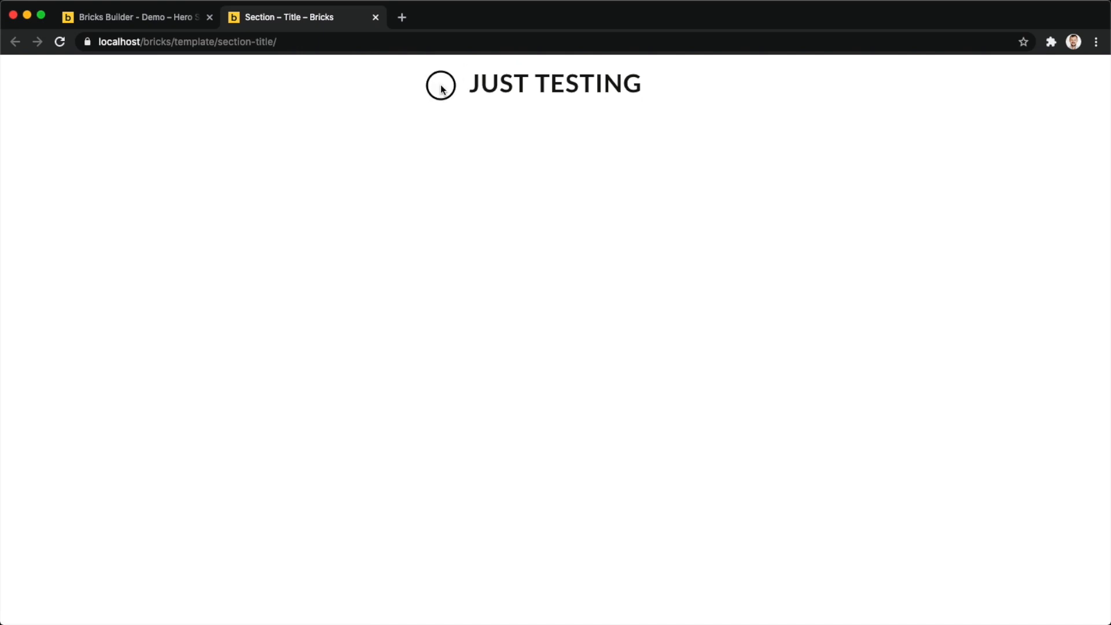
triple_click(555, 83)
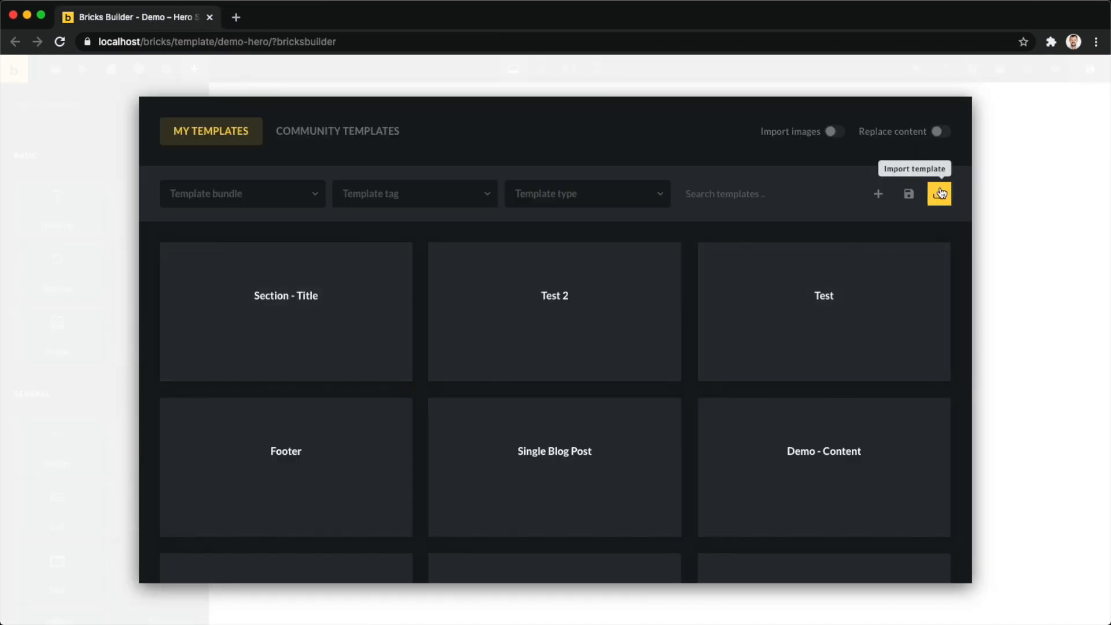
- Open the Import template drop zone for JSON or ZIP files
click(939, 194)
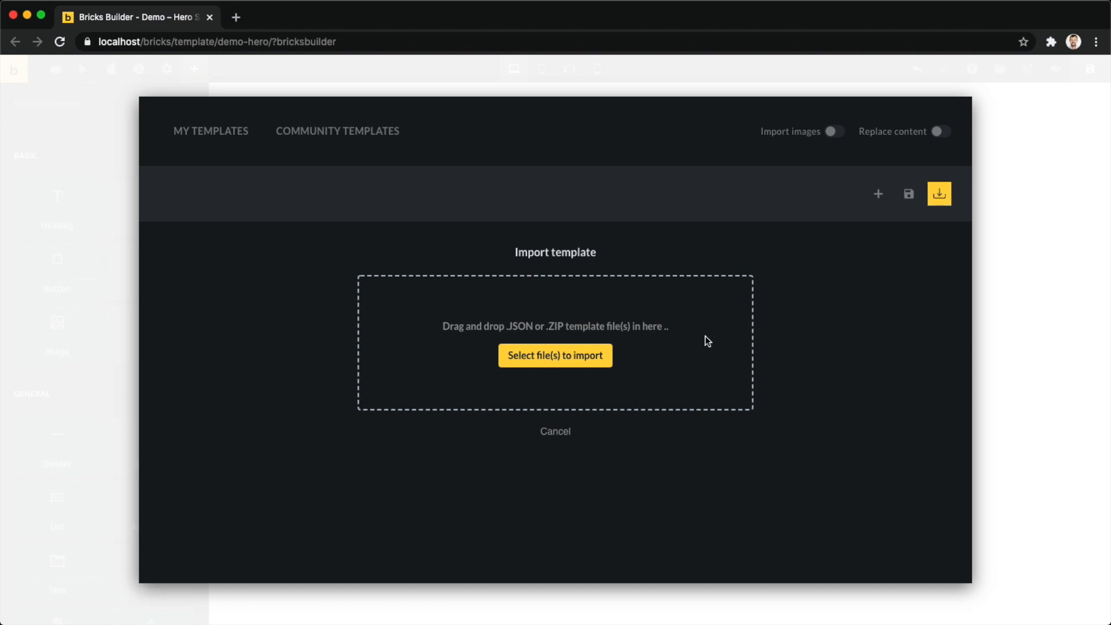
mouse_move(298, 311)
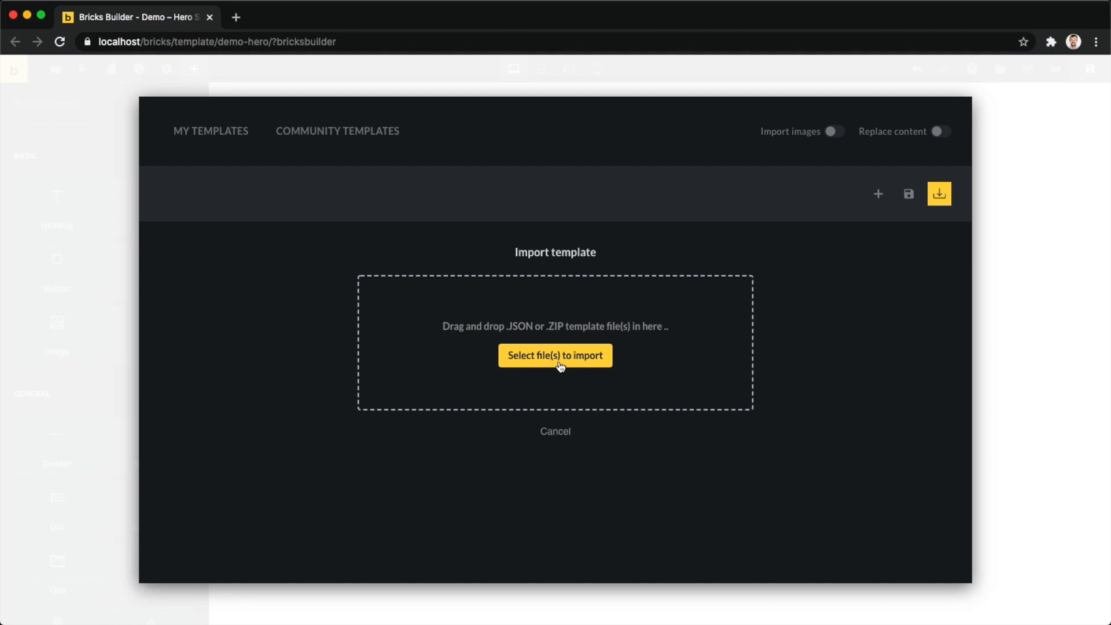
mouse_move(638, 354)
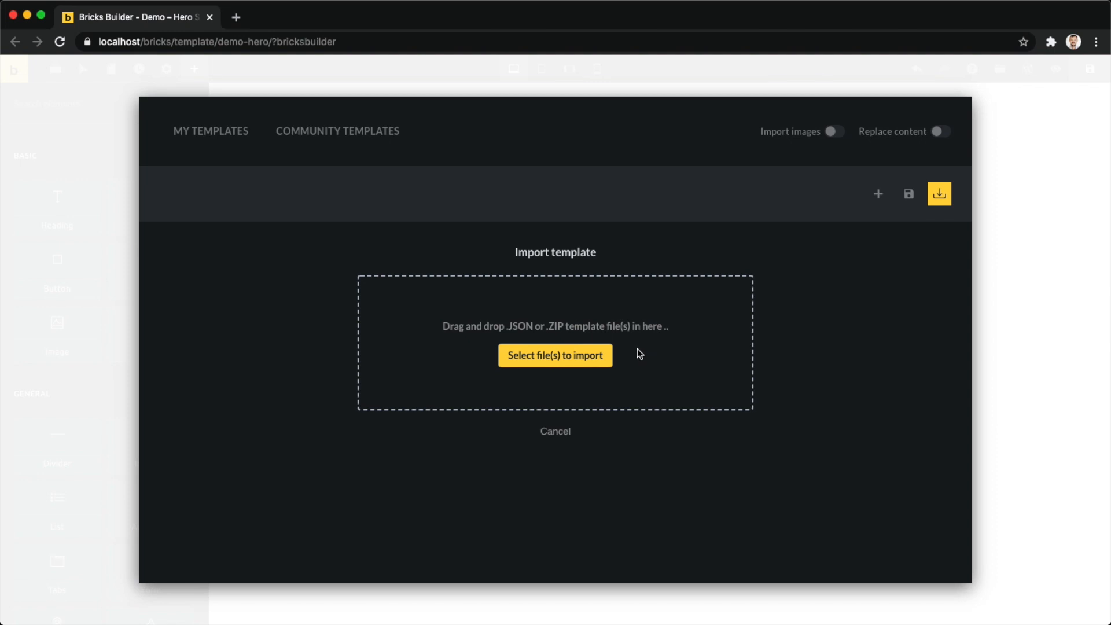